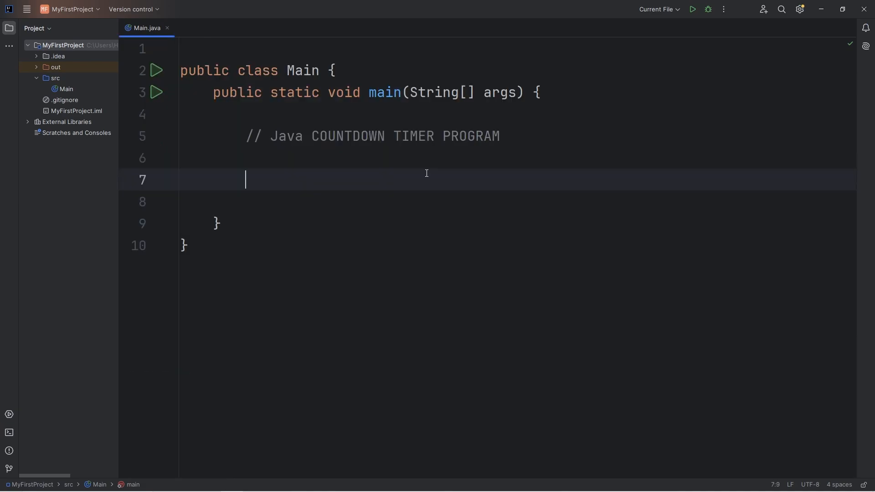
{"action": "mouse_move", "coordinate": [472, 210]}
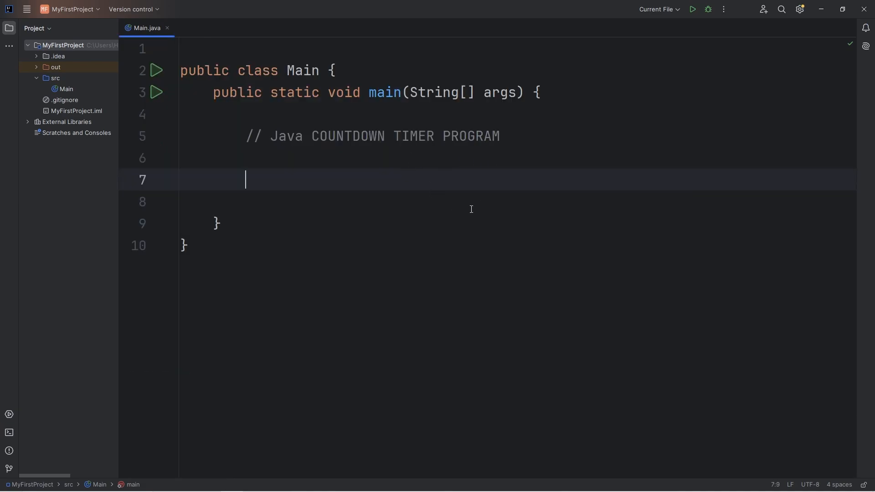
{"action": "mouse_move", "coordinate": [378, 186]}
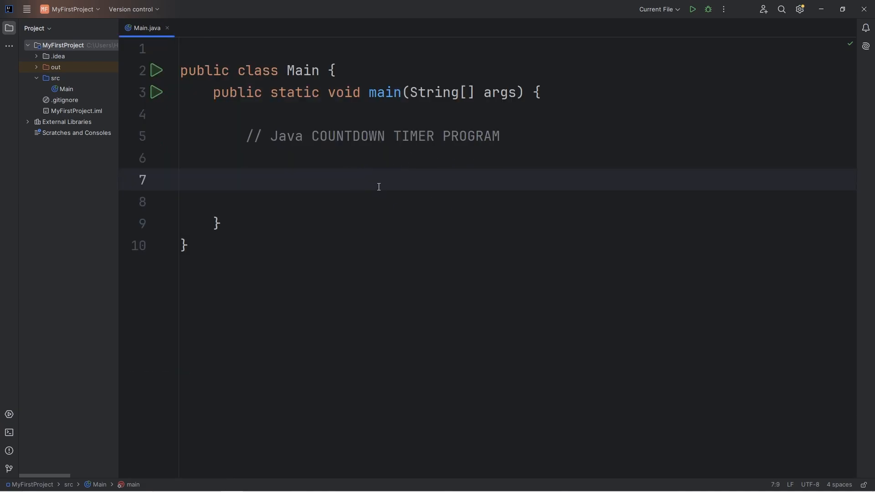
- Declare Timer timer = new Timer(); on line 7 and import java.util.Timer
{"action": "left_click", "coordinate": [245, 179]}
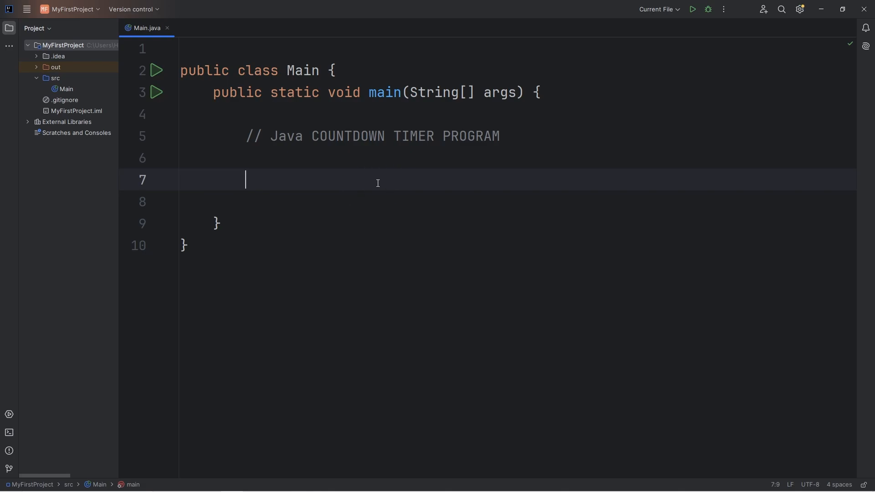
{"action": "mouse_move", "coordinate": [371, 180]}
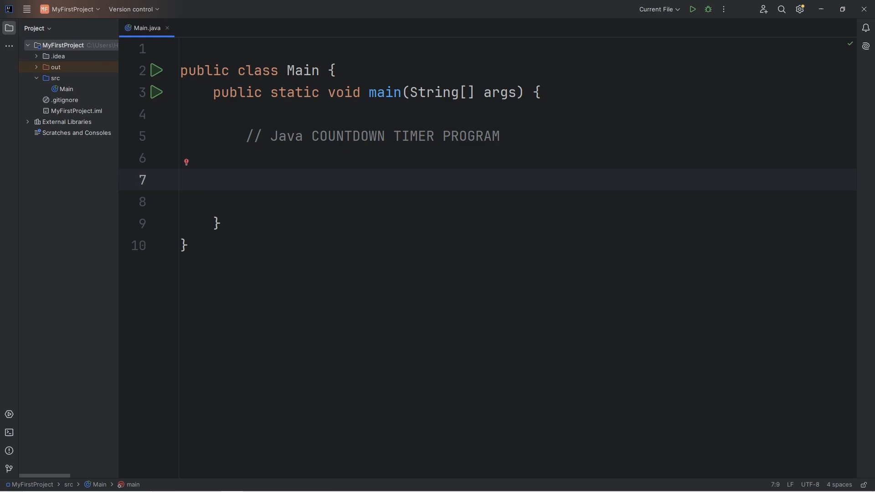
{"action": "type", "text": "Time"}
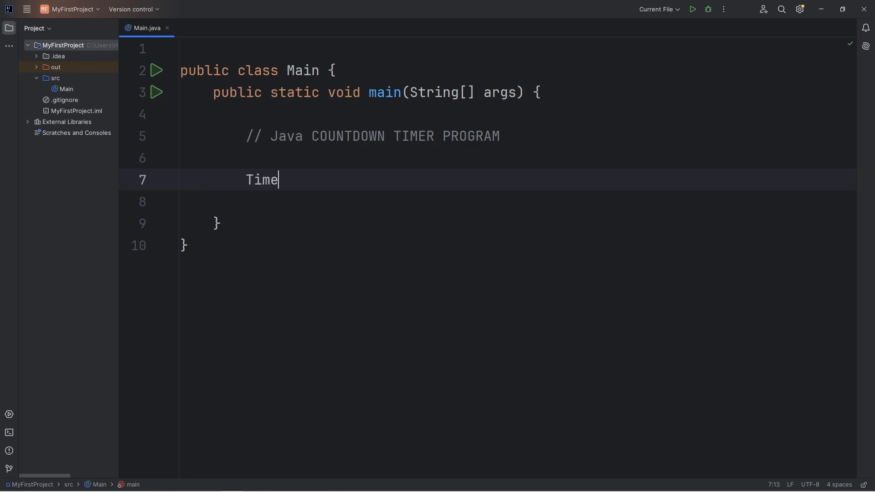
{"action": "type", "text": "r timer"}
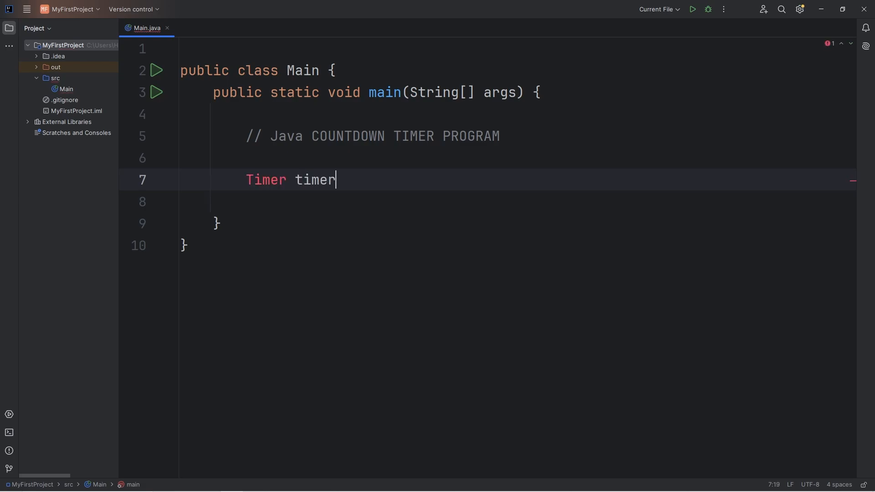
{"action": "type", "text": "= new T"}
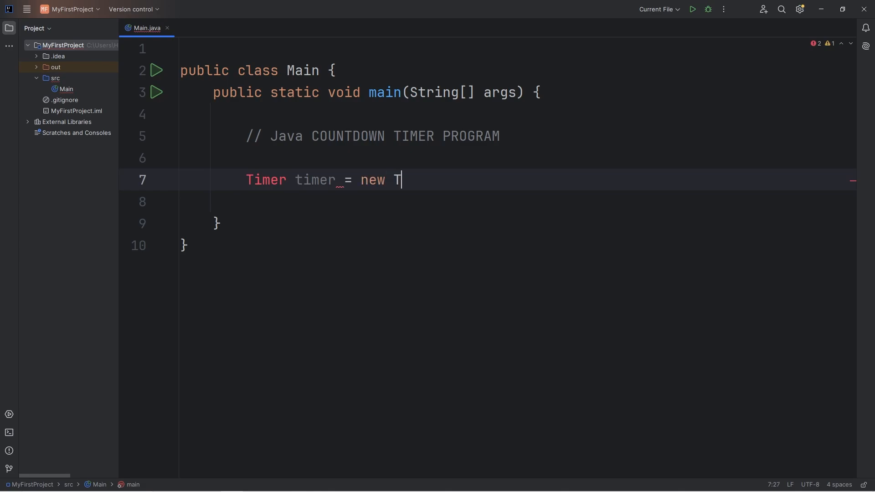
{"action": "type", "text": "imer();"}
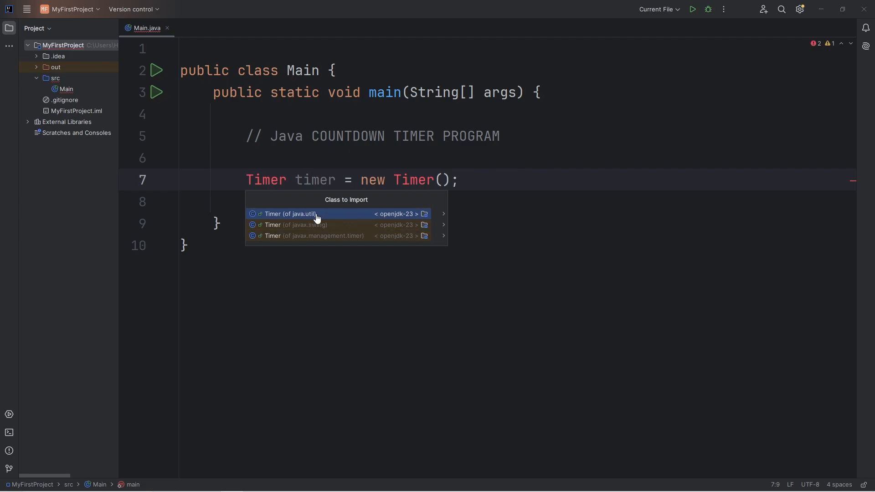
{"action": "left_click", "coordinate": [290, 213]}
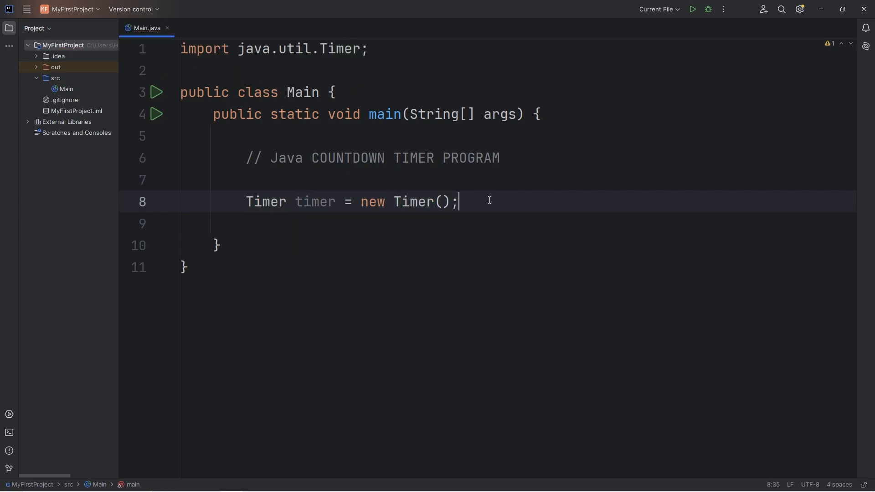
{"action": "key", "text": "enter"}
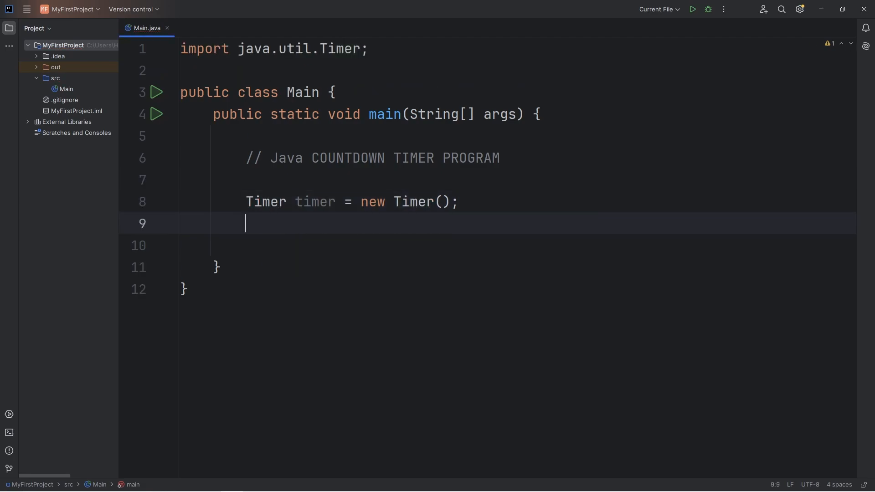
- Declare TimerTask task = new TimerTask(); and import java.util.TimerTask
{"action": "type", "text": "TimerTask task"}
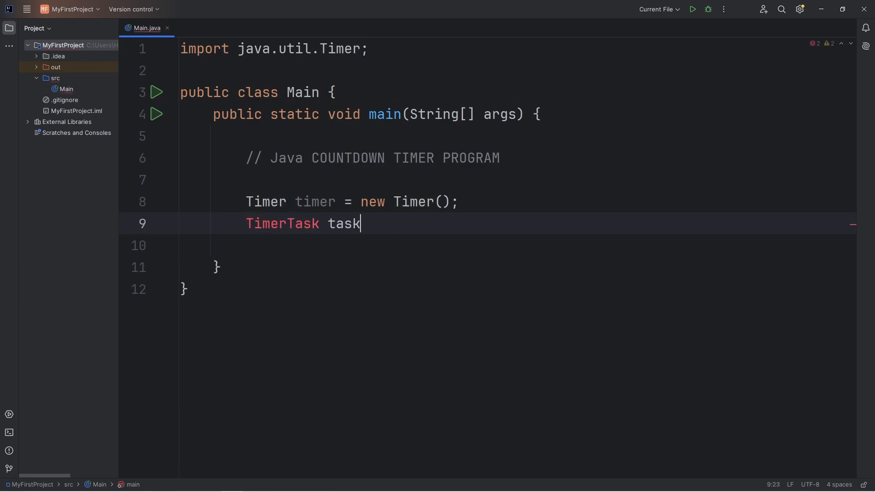
{"action": "type", "text": "= new Ti"}
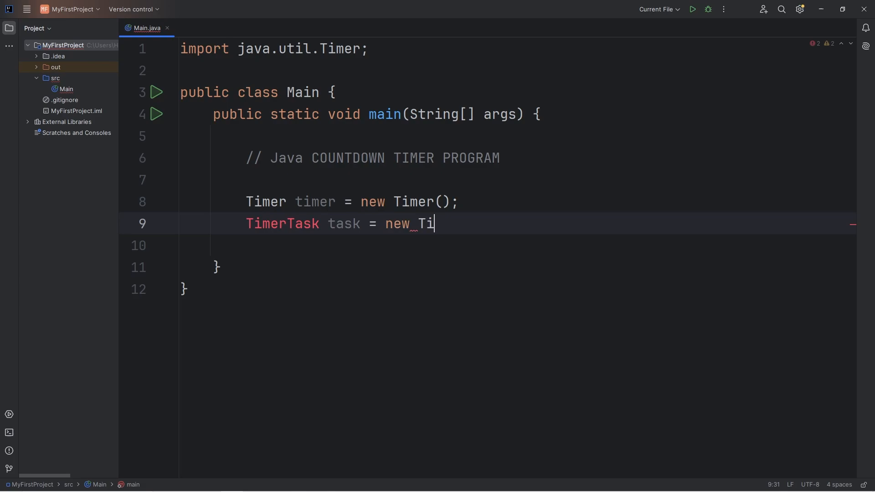
{"action": "type", "text": "merTask()"}
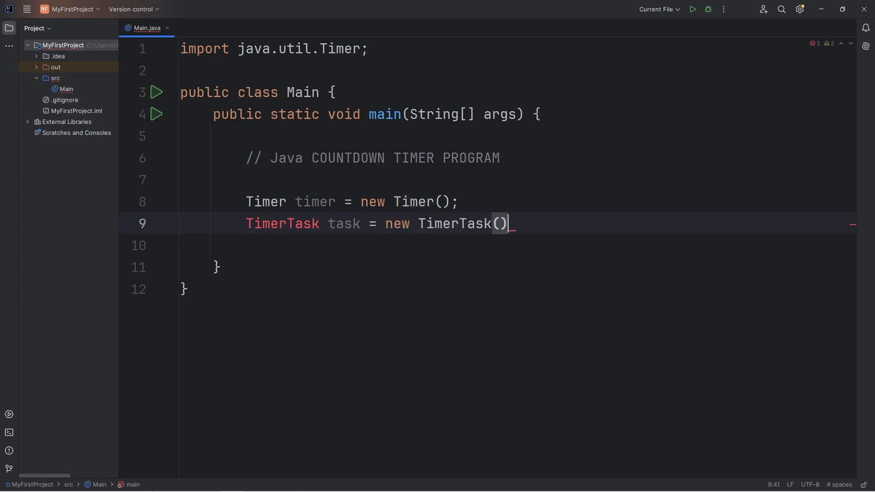
{"action": "type", "text": ";"}
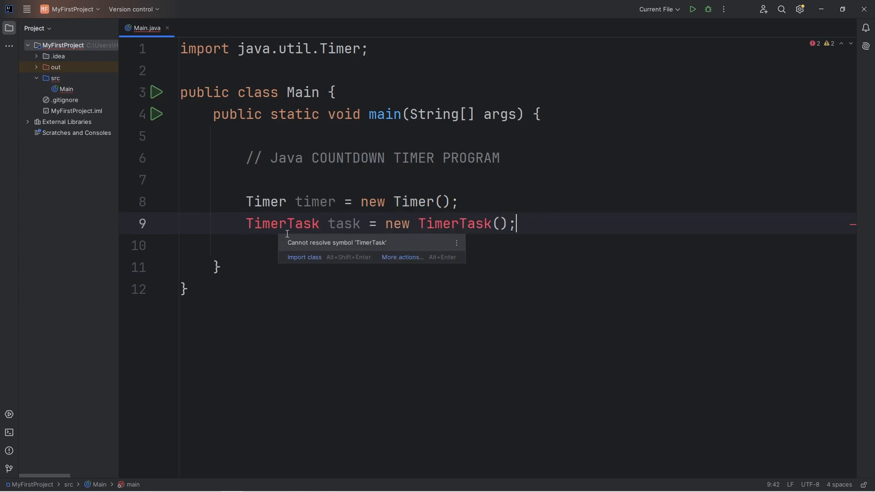
{"action": "left_click", "coordinate": [304, 257]}
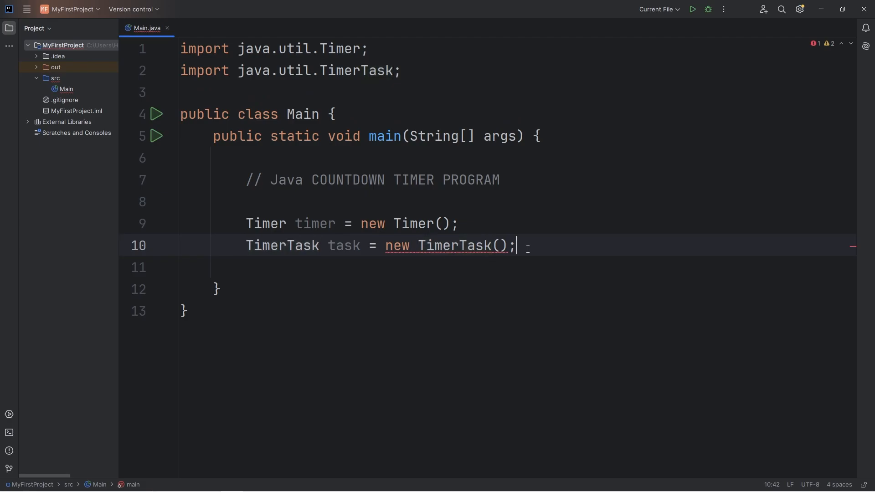
{"action": "mouse_move", "coordinate": [457, 246]}
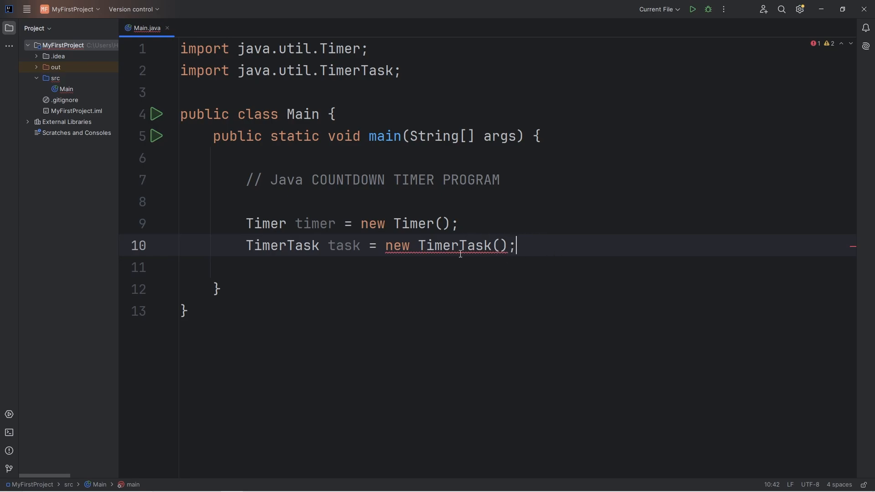
- Remove the trailing semicolon after new TimerTask() on line 10
{"action": "double_click", "coordinate": [454, 245]}
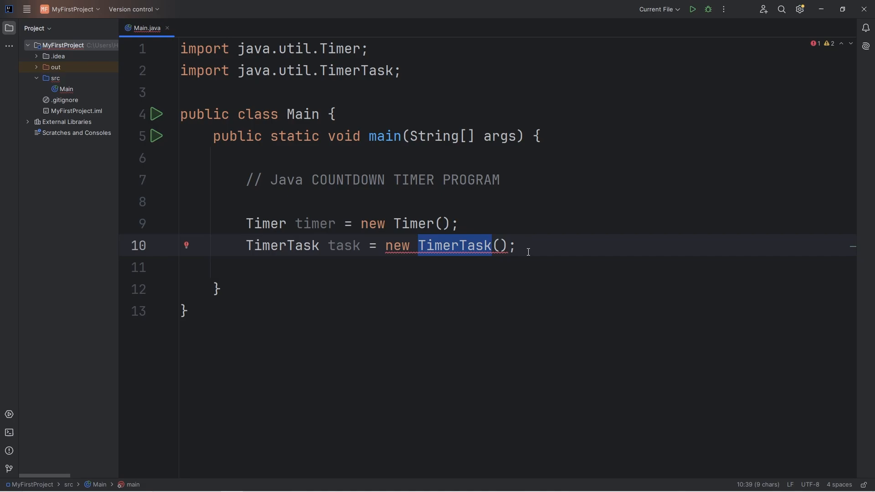
{"action": "left_click", "coordinate": [516, 245]}
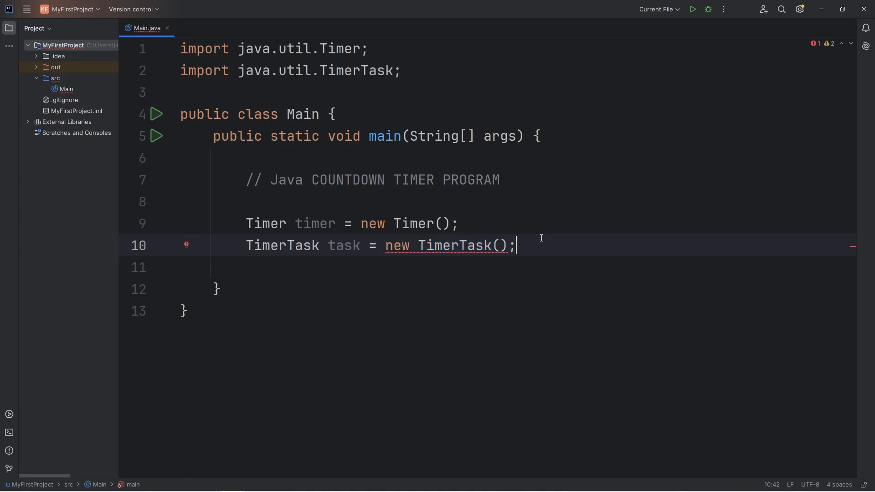
{"action": "key", "text": "Backspace"}
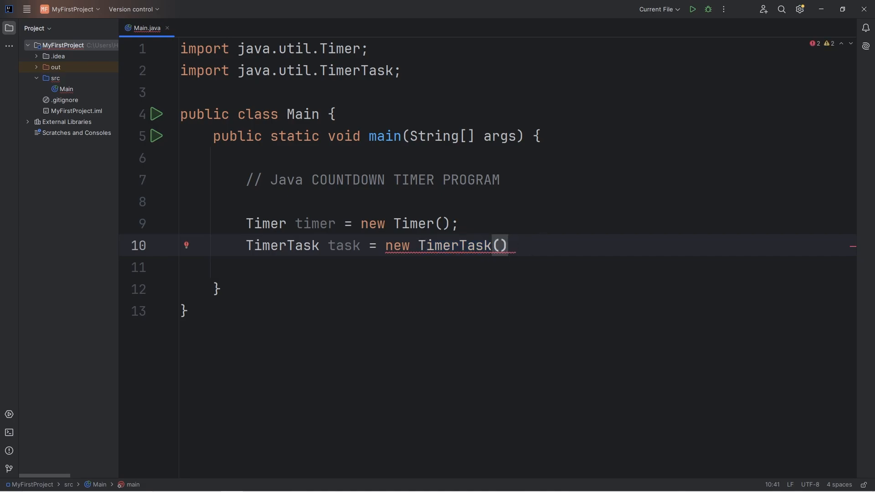
{"action": "type", "text": "{"}
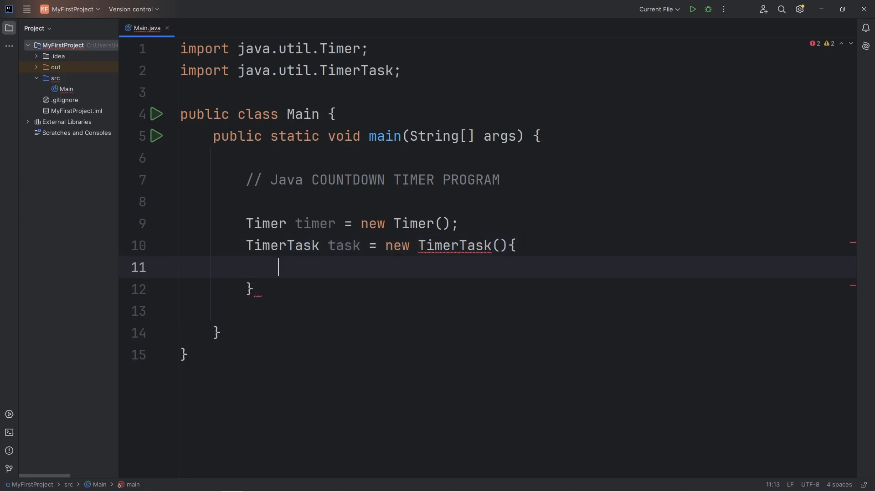
{"action": "type", "text": ";"}
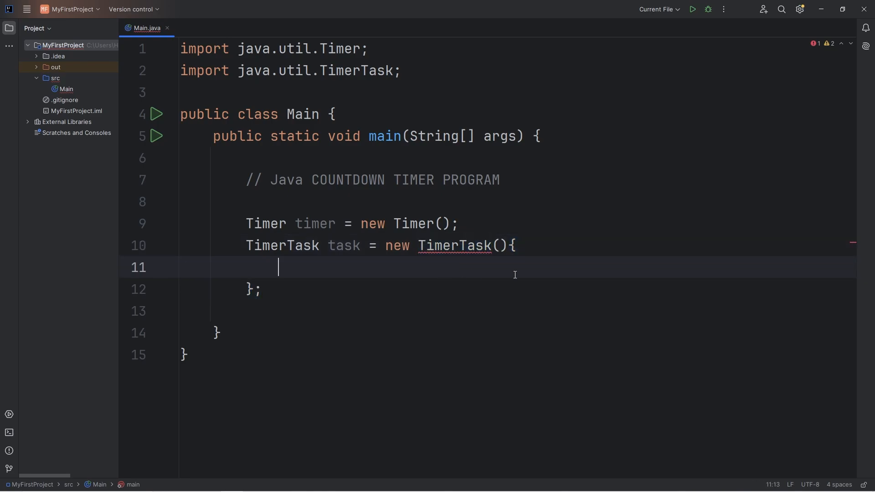
{"action": "mouse_move", "coordinate": [500, 266]}
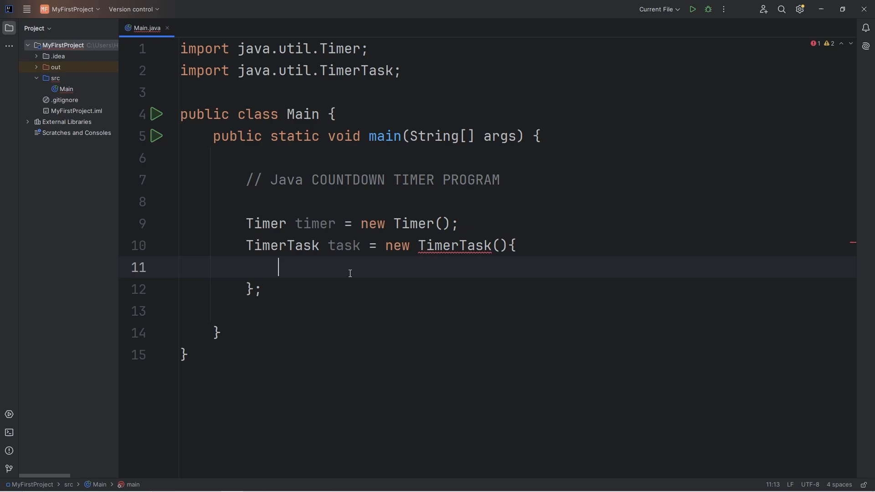
{"action": "type", "text": "@O"}
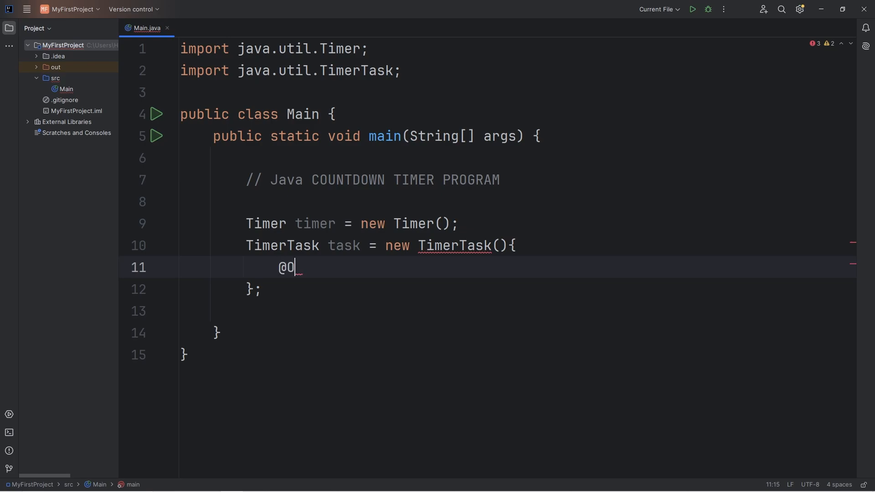
{"action": "type", "text": "Override"}
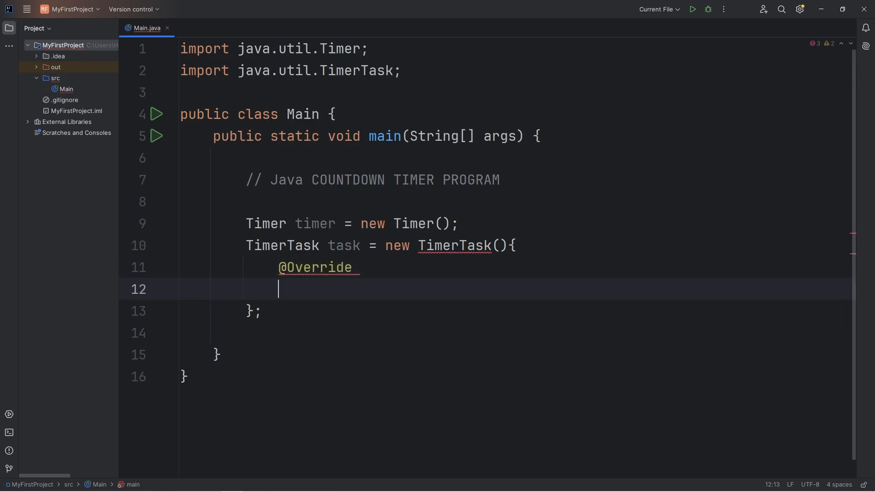
{"action": "type", "text": "public vo"}
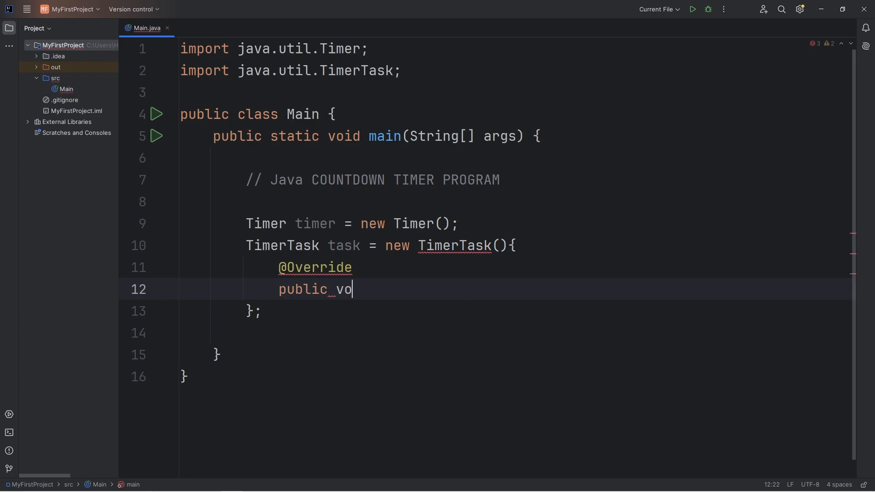
{"action": "type", "text": "id run()"}
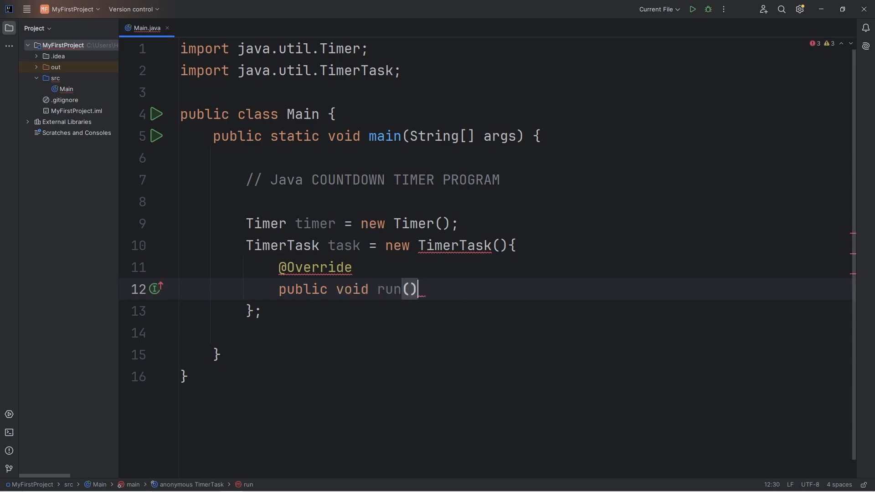
{"action": "type", "text": "{"}
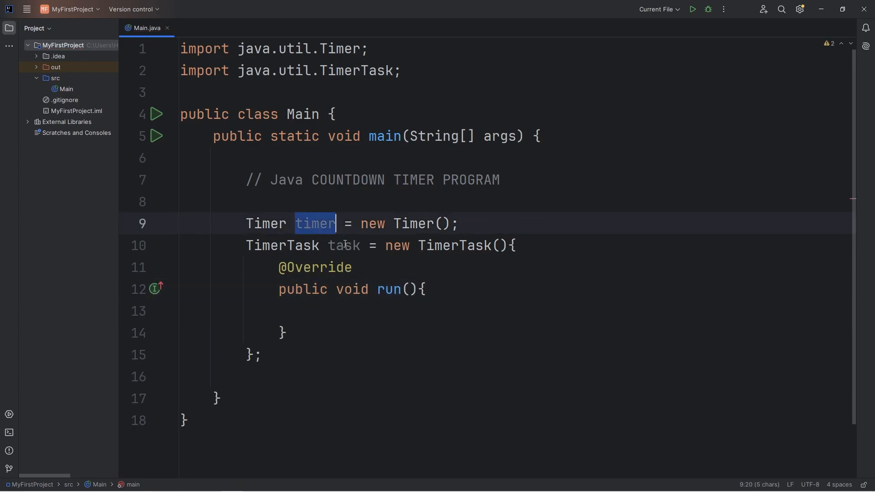
{"action": "left_click", "coordinate": [371, 311]}
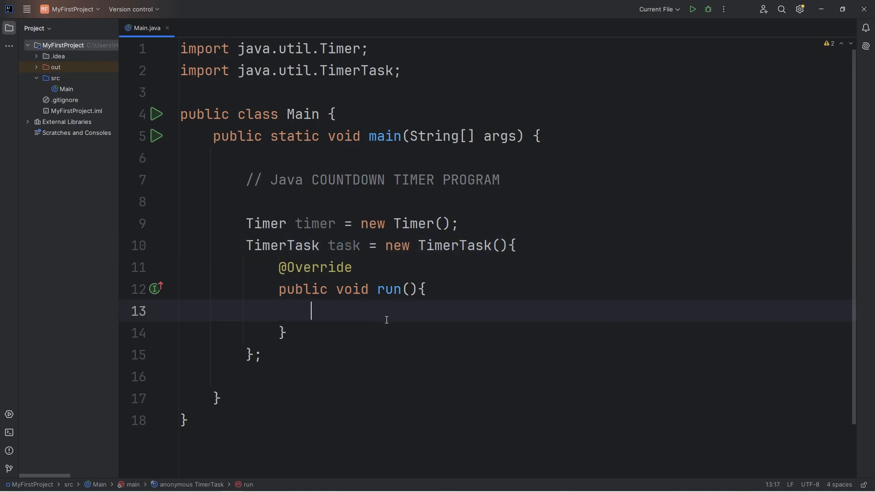
{"action": "mouse_move", "coordinate": [543, 246]}
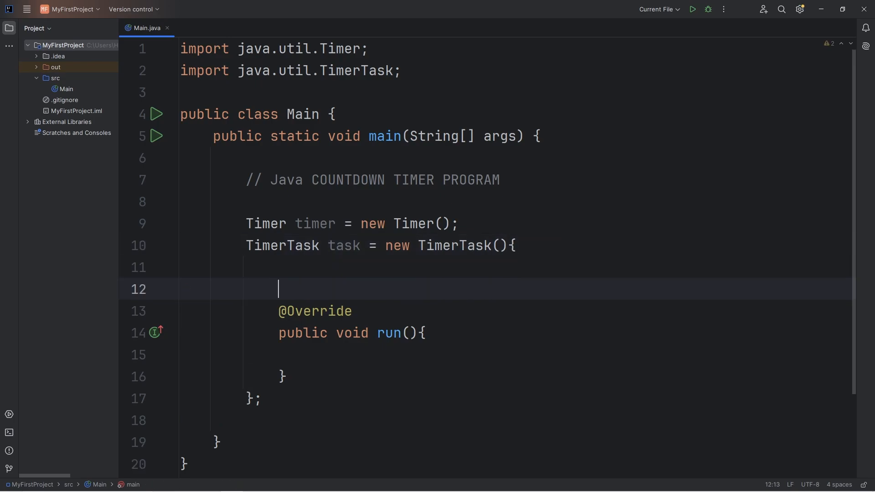
- Add an int count = 5; field in the TimerTask and dismiss the 'Make final' warning
{"action": "type", "text": "int"}
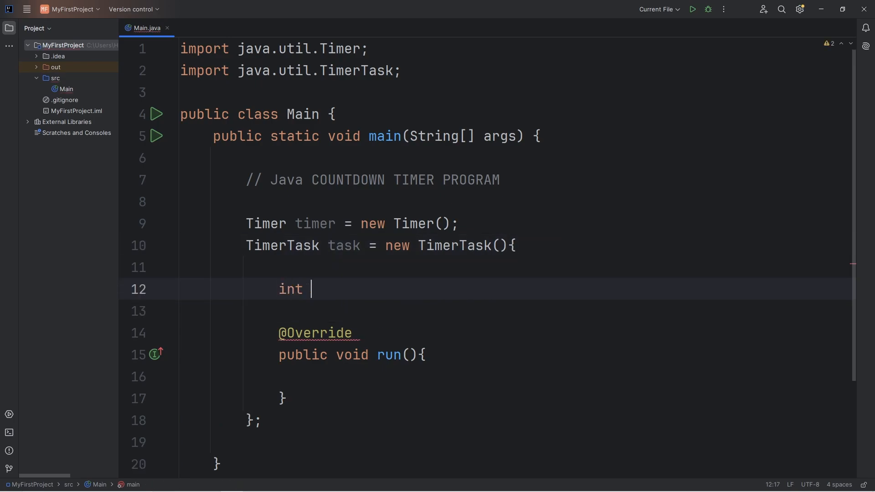
{"action": "type", "text": "count ="}
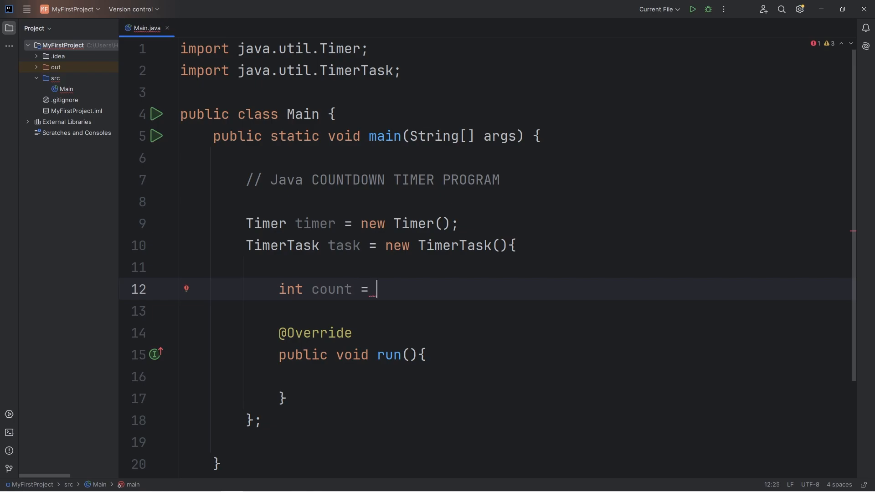
{"action": "type", "text": "5;"}
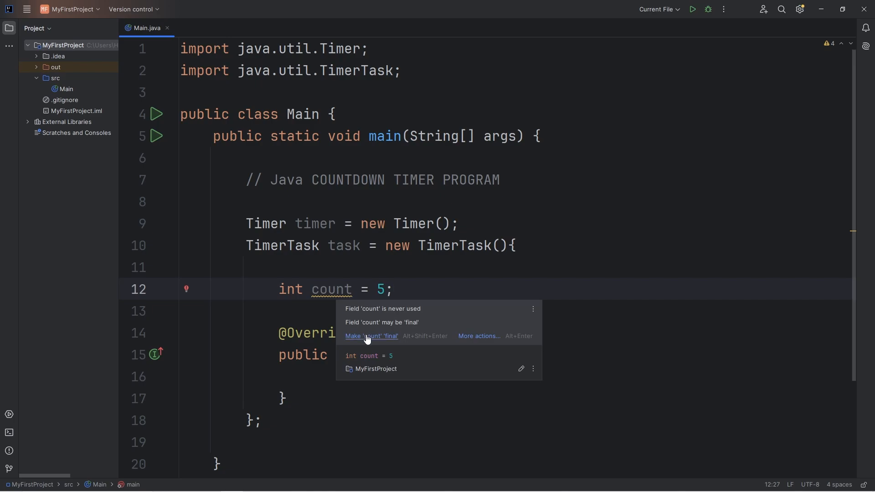
{"action": "left_click", "coordinate": [370, 336]}
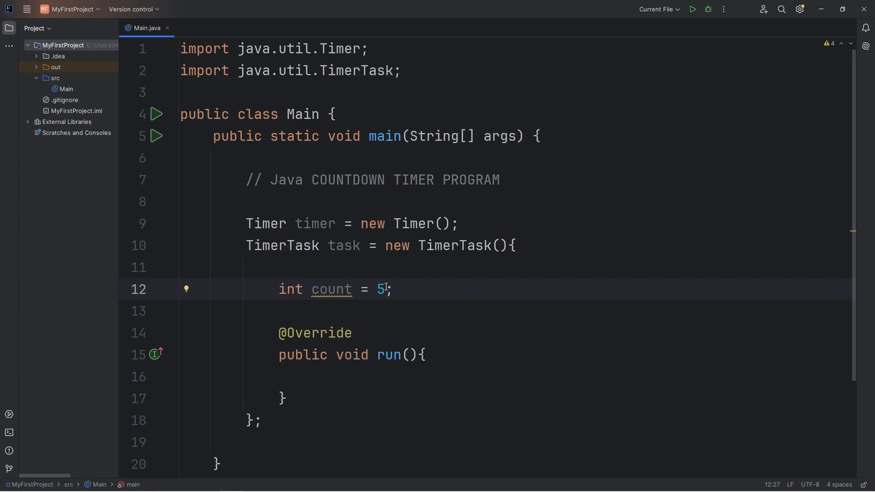
{"action": "double_click", "coordinate": [379, 288]}
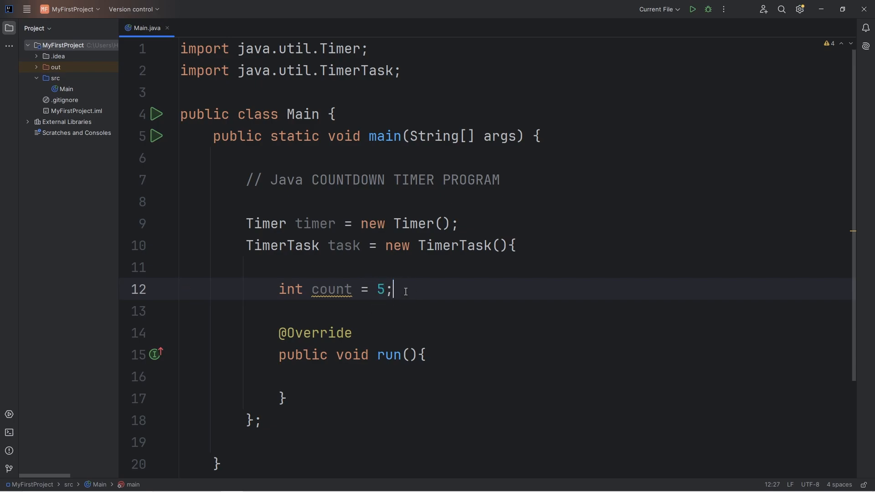
{"action": "double_click", "coordinate": [331, 289]}
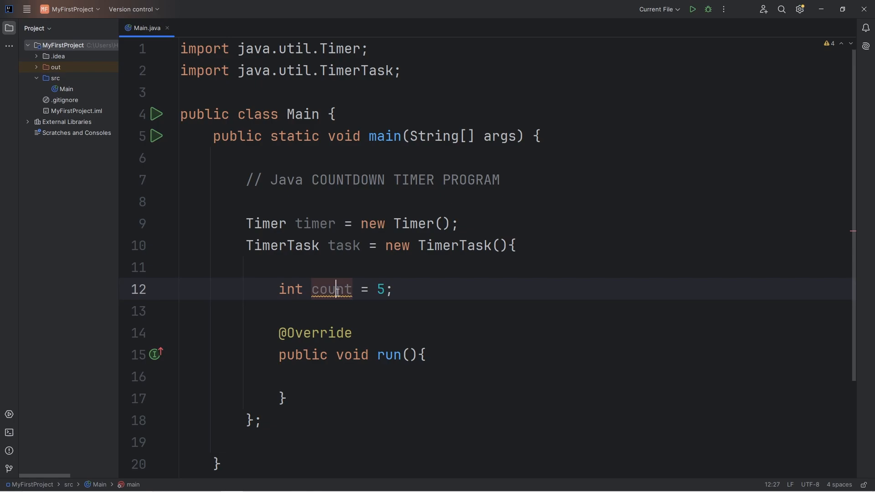
{"action": "scroll", "scroll_direction": "down", "scroll_amount": 3}
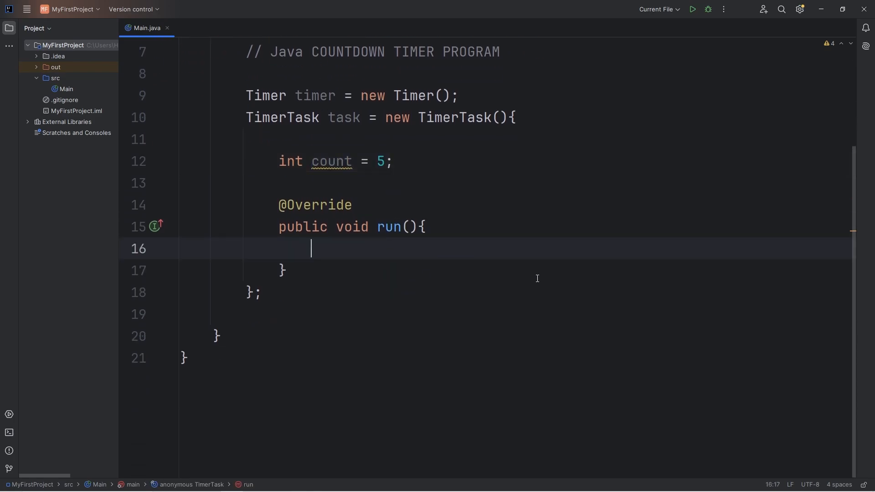
- In run(), print count, decrement it, and start an if(count < 0) block
{"action": "type", "text": "stem.out.println();"}
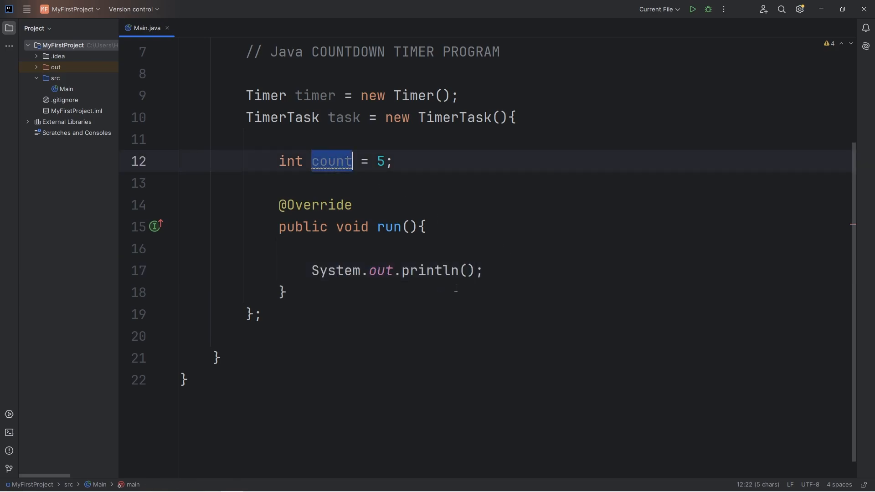
{"action": "type", "text": "count"}
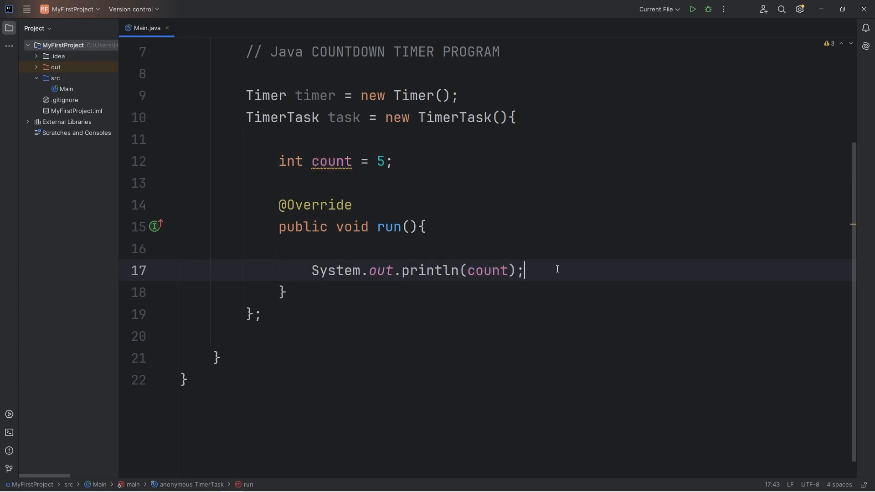
{"action": "key", "text": "enter"}
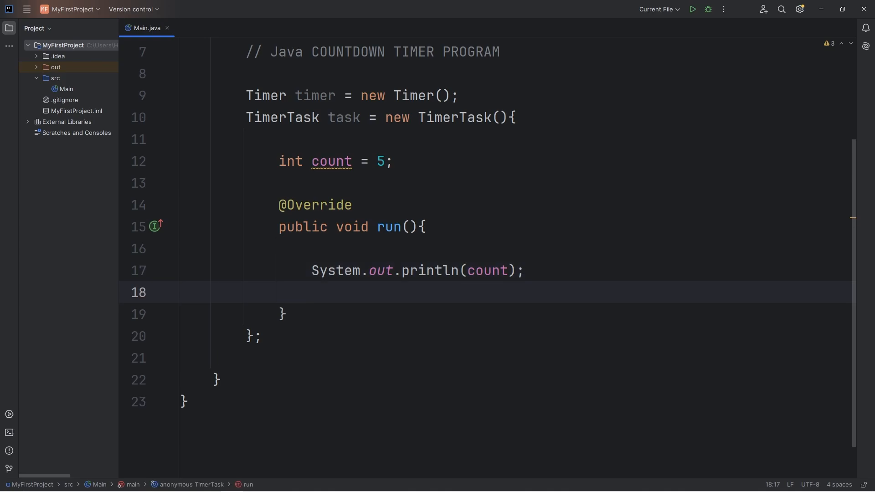
{"action": "type", "text": "count--;"}
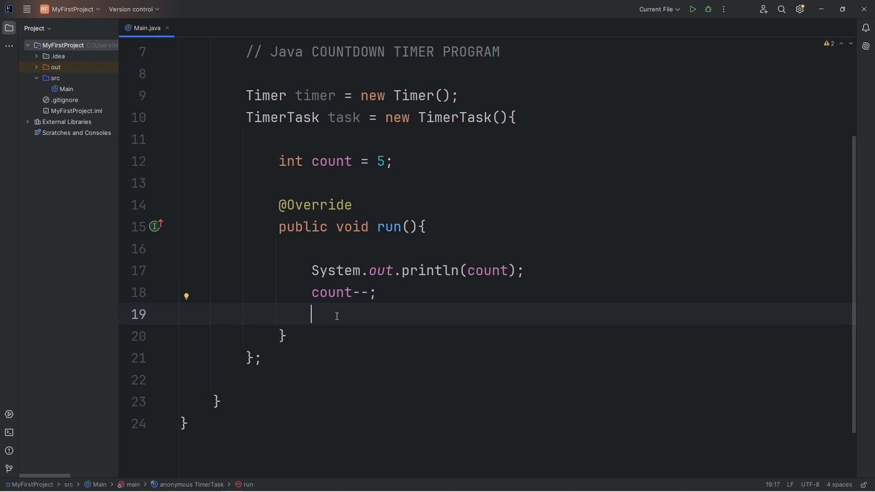
{"action": "type", "text": "if("}
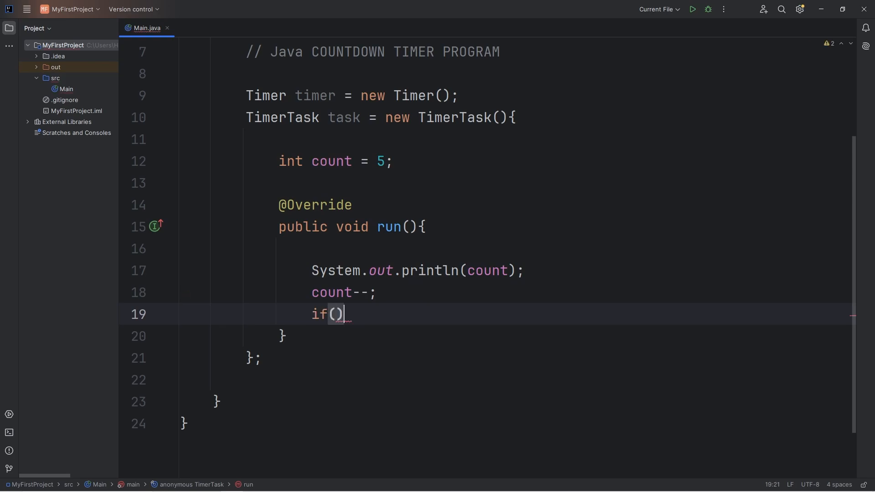
{"action": "type", "text": "co{"}
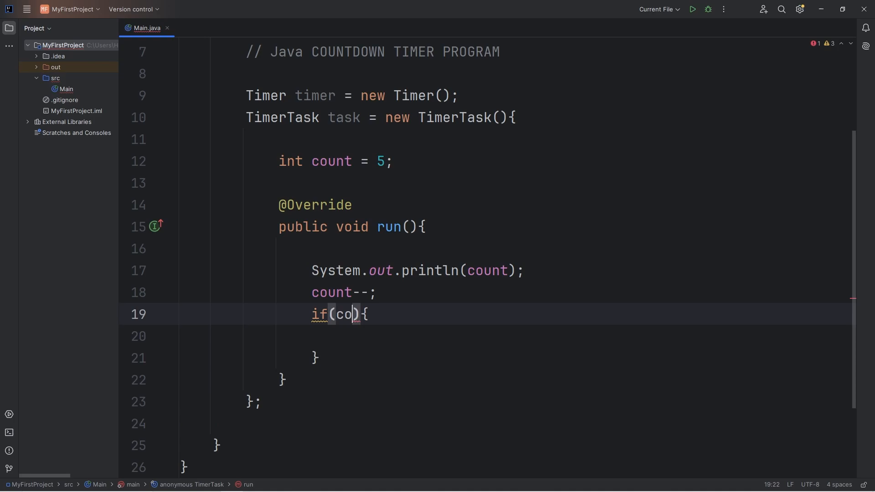
{"action": "type", "text": "unt < 0"}
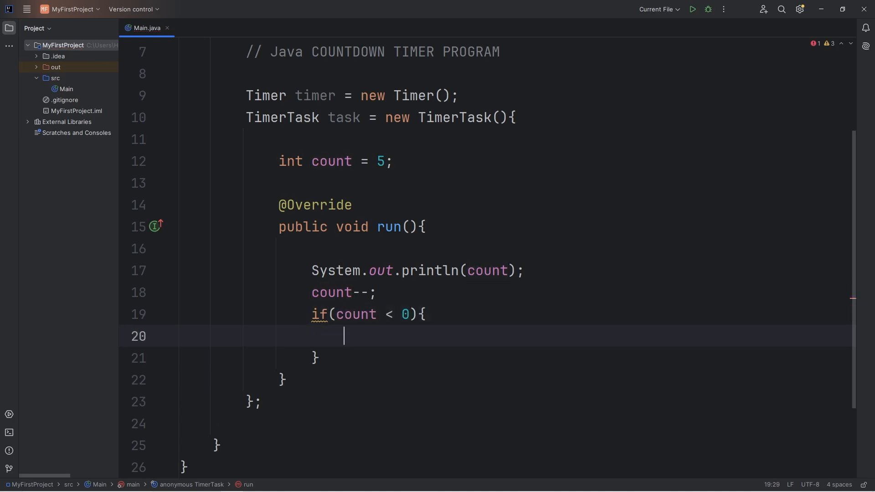
- Inside the if block print "HAPPY NEW YEAR!" and call timer.cancel()
{"action": "type", "text": "System.out.println();"}
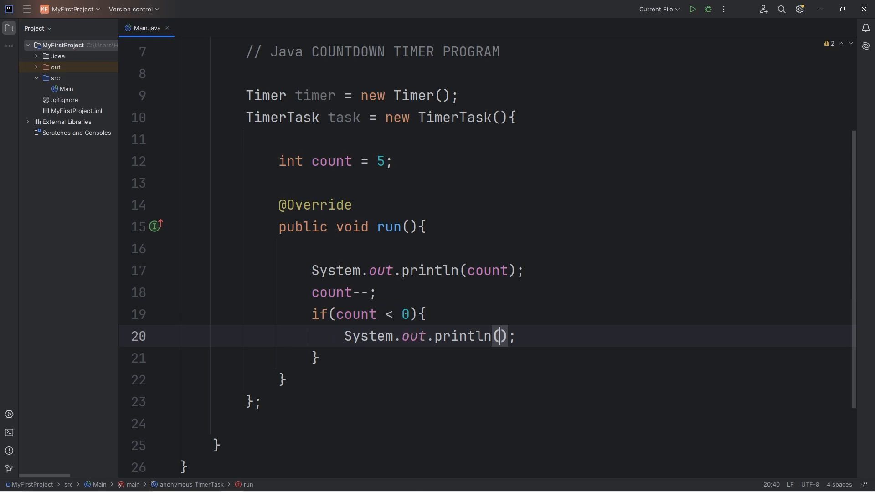
{"action": "type", "text": "\"HAP\""}
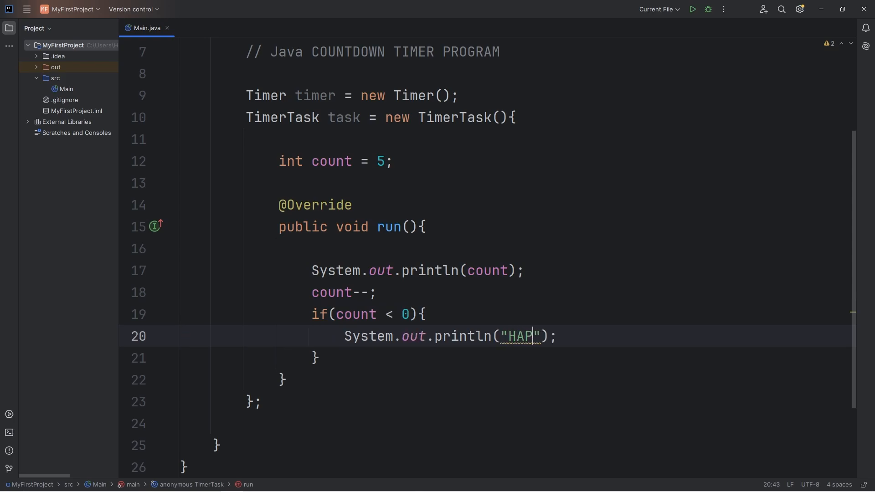
{"action": "type", "text": "PY NEW YEAR"}
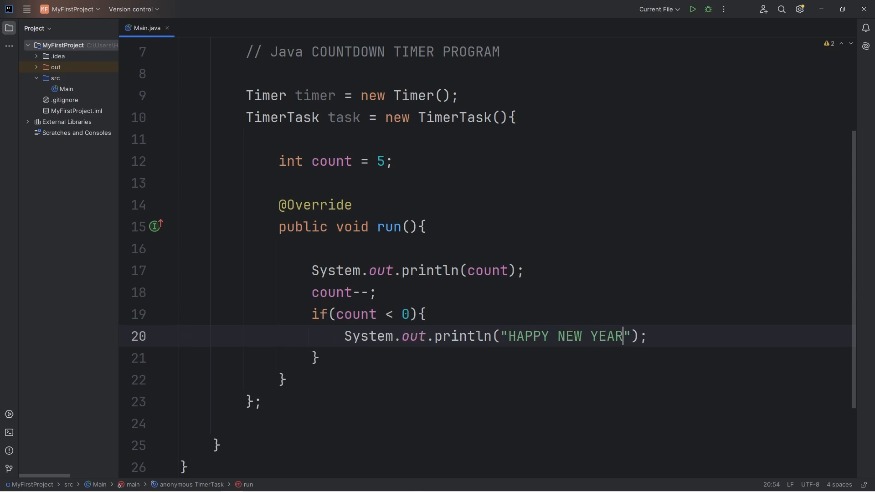
{"action": "type", "text": "!"}
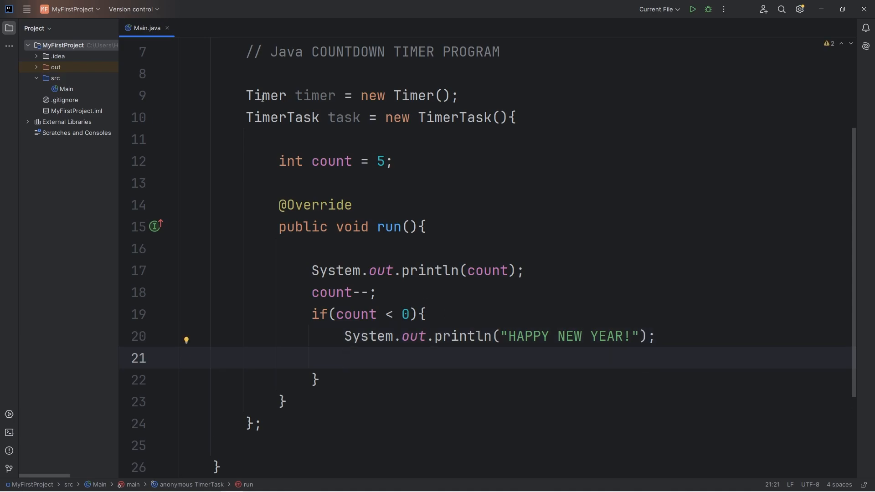
{"action": "type", "text": "timer"}
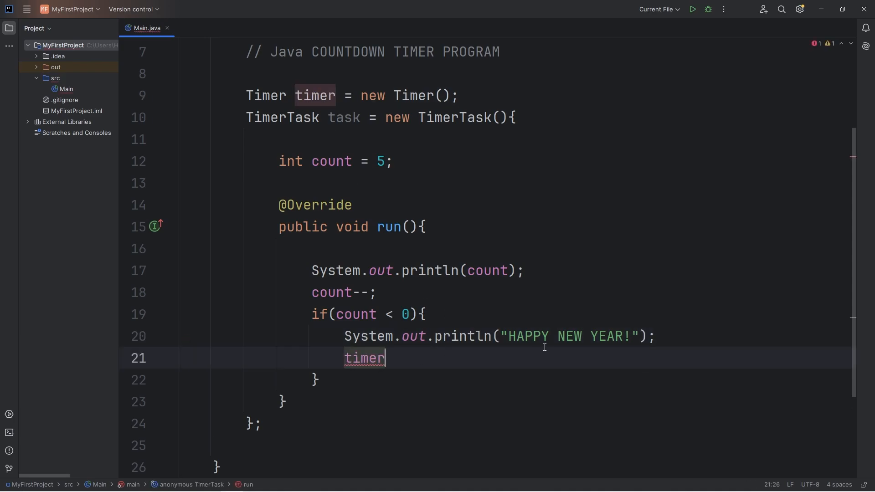
{"action": "type", "text": ".cancel()"}
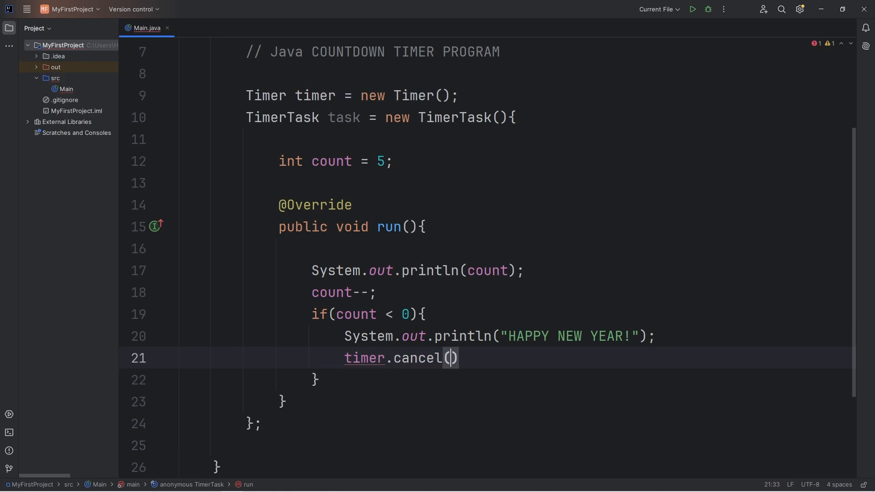
{"action": "double_click", "coordinate": [314, 95]}
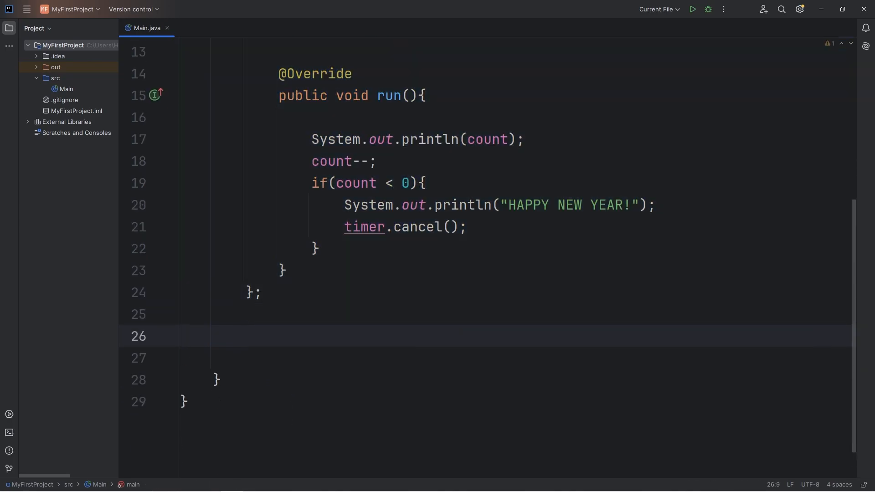
- Schedule the task with timer.schedule(task, 0); and run the program
{"action": "type", "text": "time"}
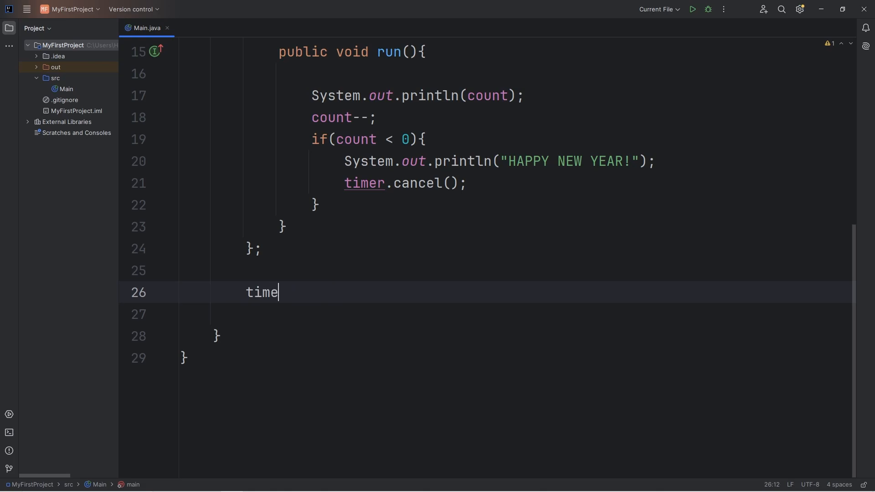
{"action": "type", "text": "r.sc"}
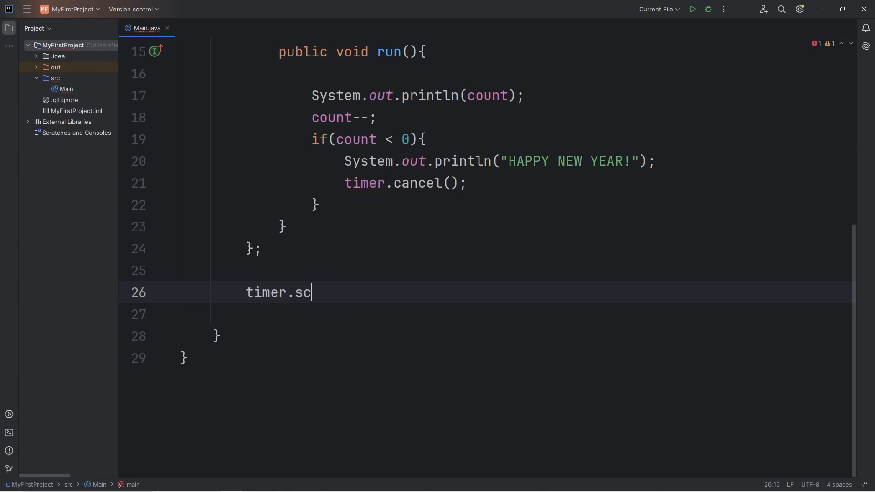
{"action": "type", "text": "hedule();"}
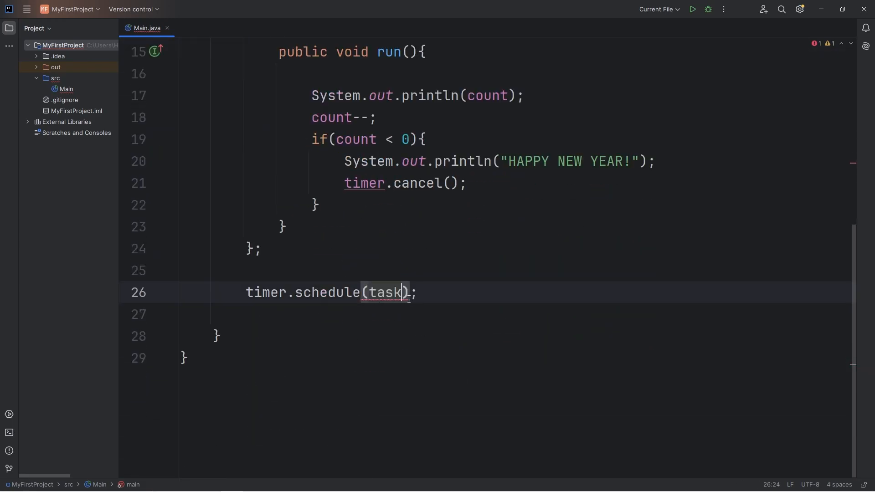
{"action": "type", "text": ","}
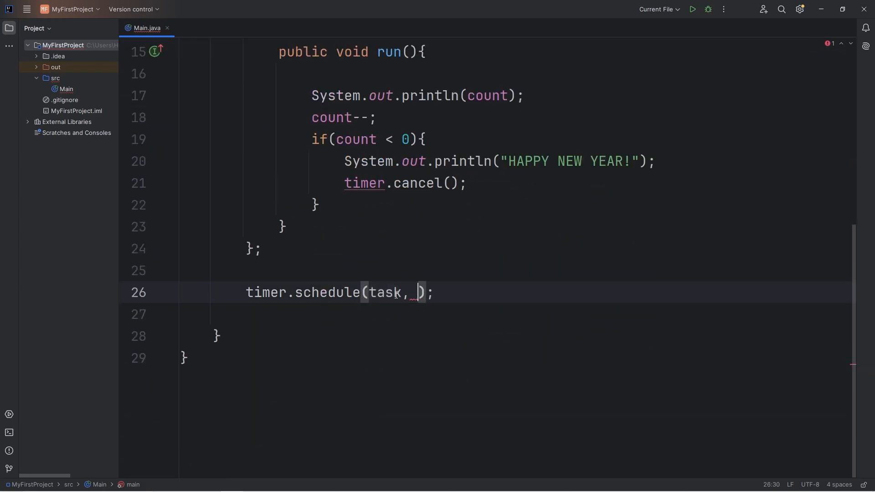
{"action": "type", "text": "0"}
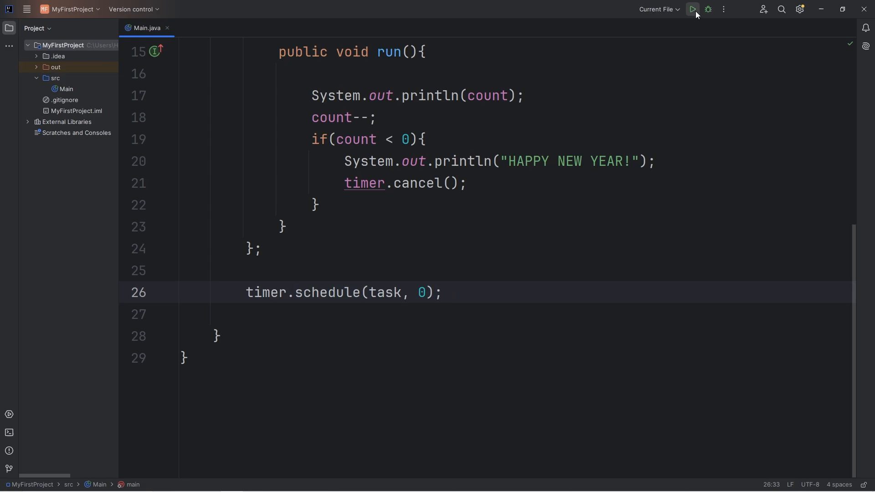
{"action": "left_click", "coordinate": [691, 9]}
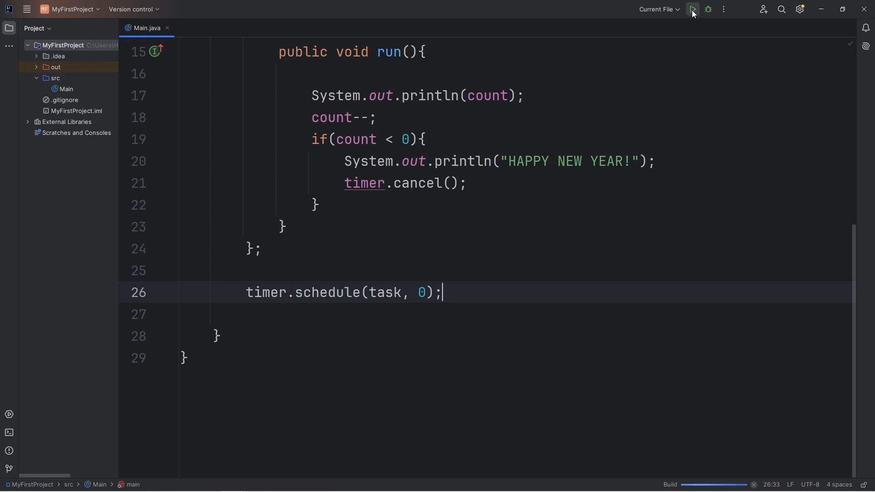
{"action": "left_click", "coordinate": [692, 9]}
{"action": "type", "text": "AtF"}
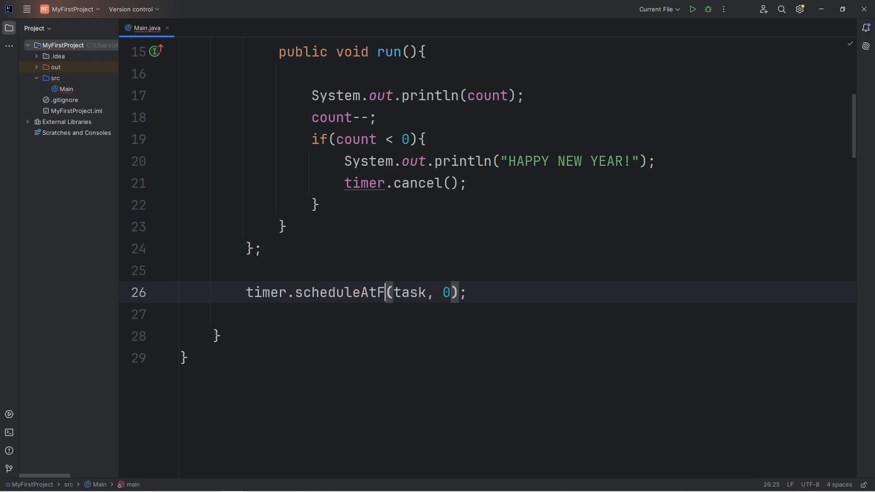
- Change the call to timer.scheduleAtFixedRate(task, 0, 1000); with a //(task, delay, period) comment
{"action": "type", "text": "ixedRate"}
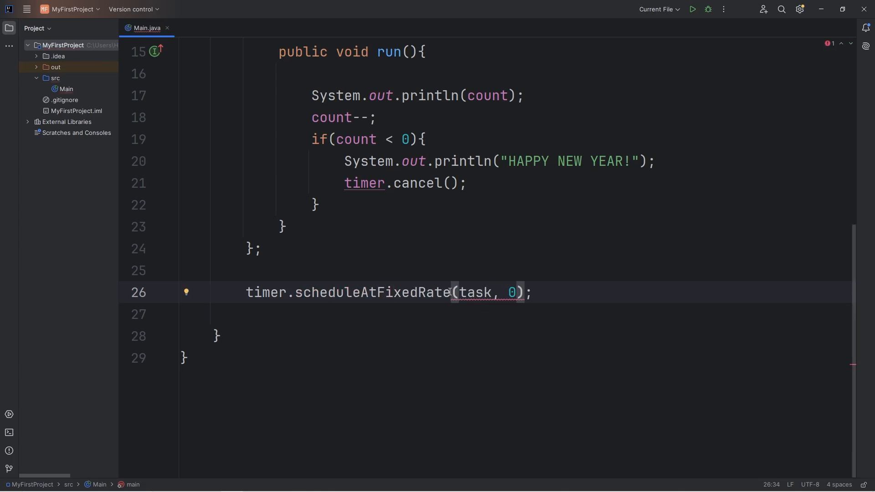
{"action": "type", "text": "//"}
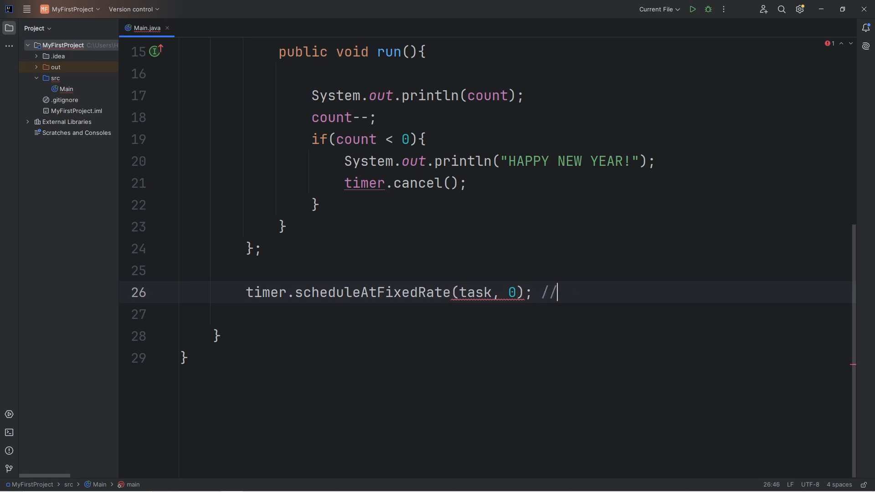
{"action": "type", "text": "(task, delay, perio"}
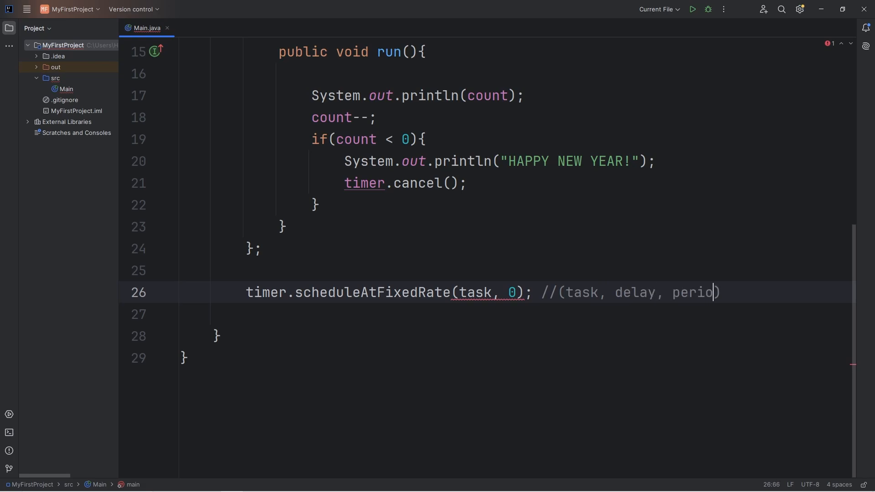
{"action": "double_click", "coordinate": [473, 291]}
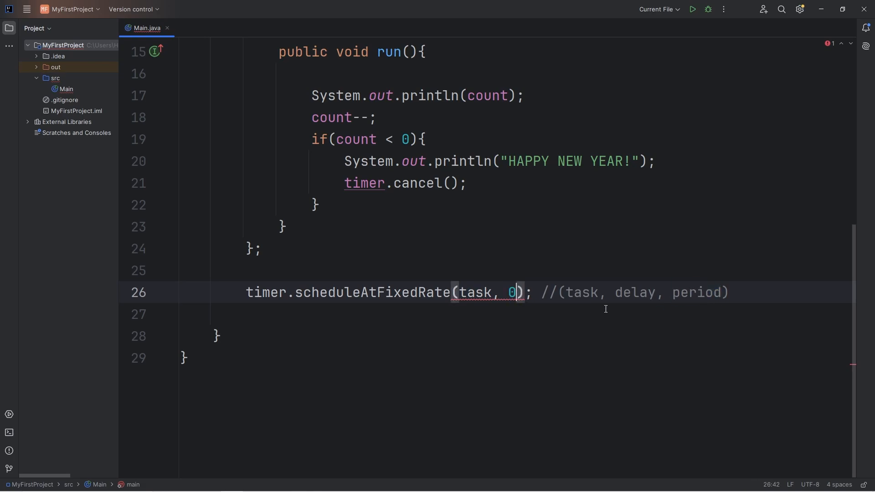
{"action": "type", "text": ", 1000"}
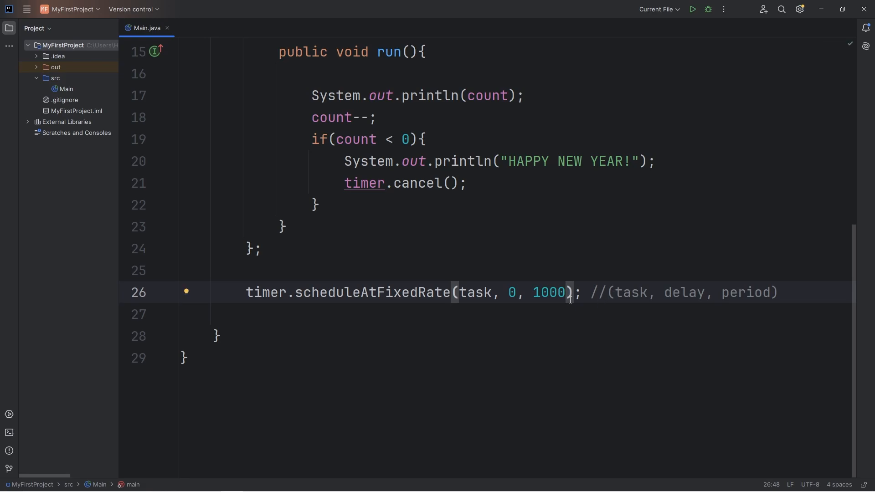
{"action": "double_click", "coordinate": [549, 291]}
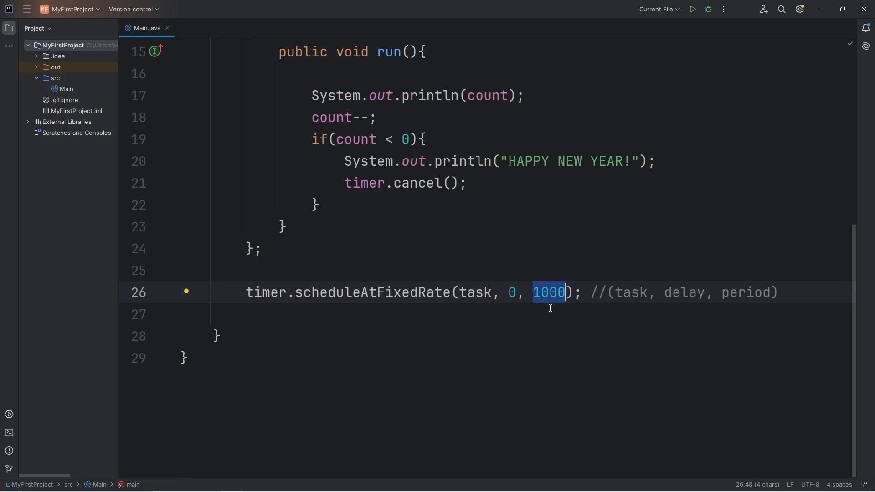
{"action": "left_click", "coordinate": [473, 292]}
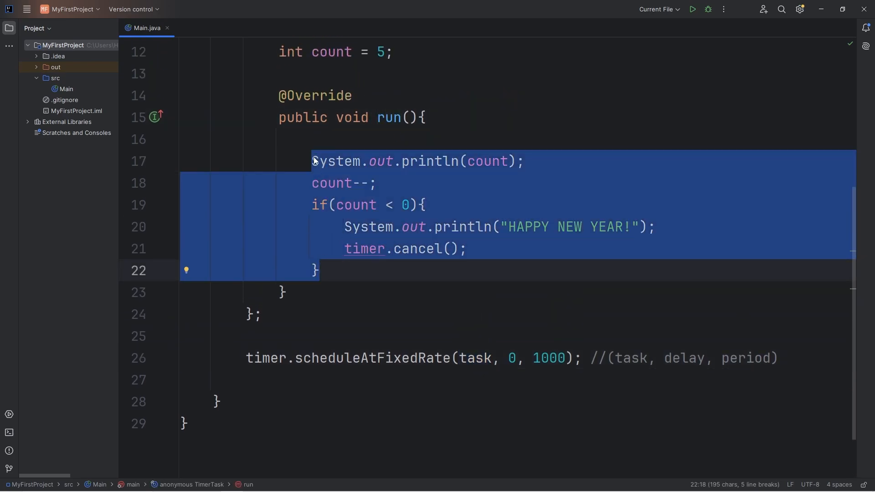
- Run the program and view the 5-to-0 countdown and HAPPY NEW YEAR! output
{"action": "left_click", "coordinate": [777, 357]}
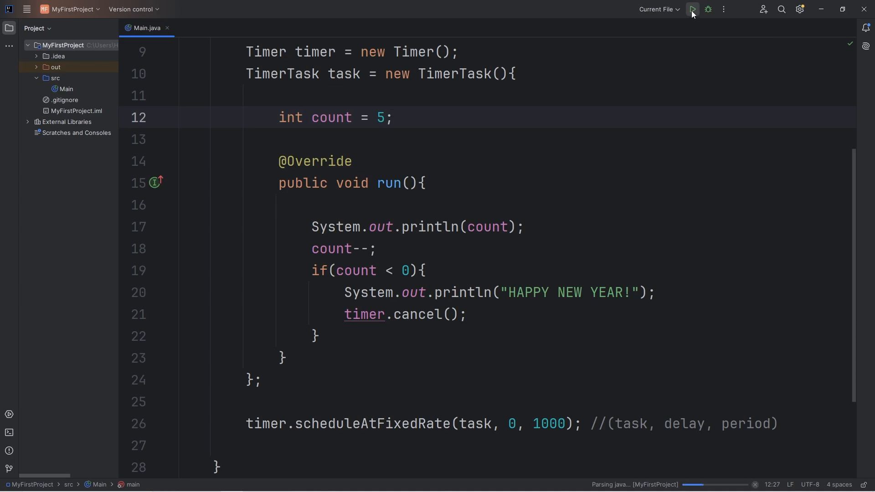
{"action": "left_click", "coordinate": [691, 9]}
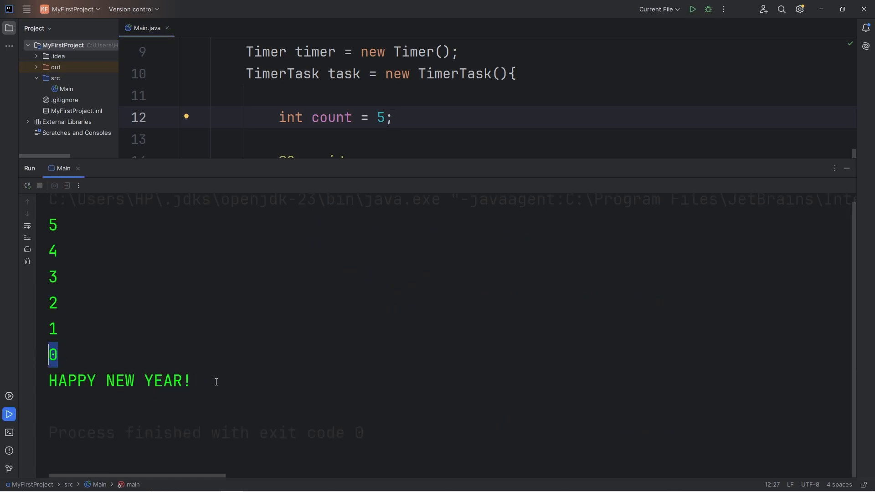
{"action": "left_click_drag", "start_coordinate": [182, 432], "coordinate": [364, 432]}
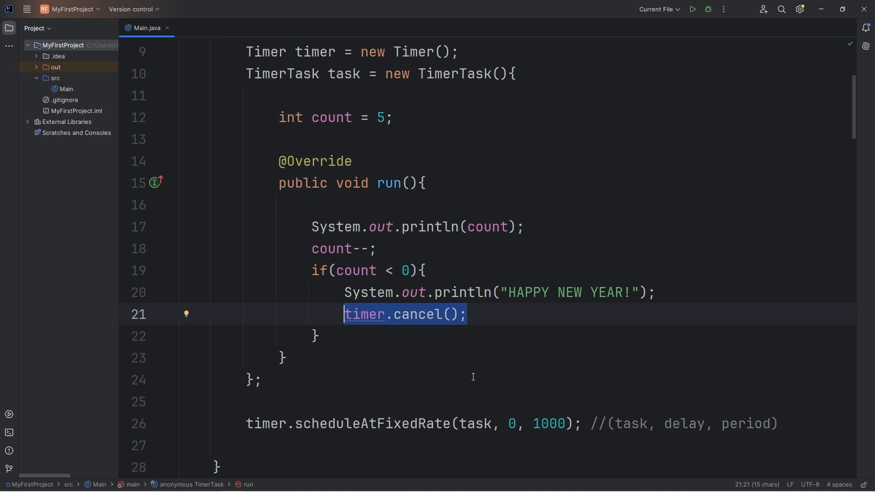
{"action": "mouse_move", "coordinate": [517, 339]}
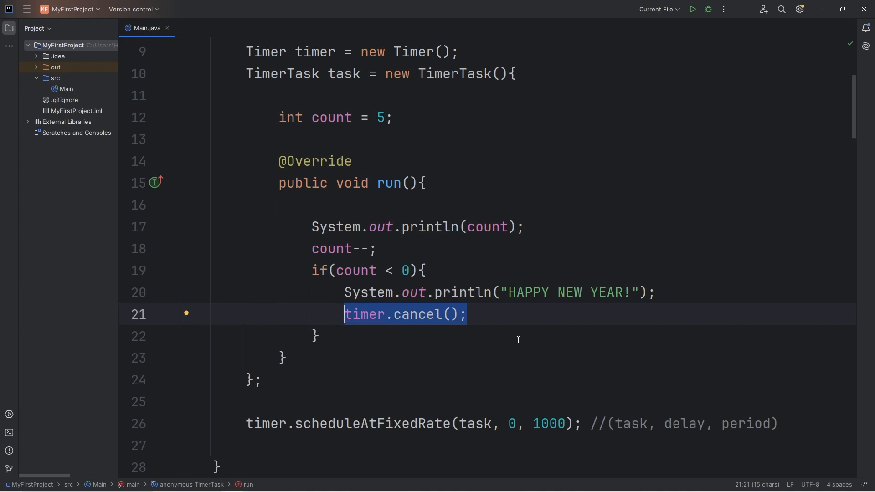
{"action": "key", "text": "Delete"}
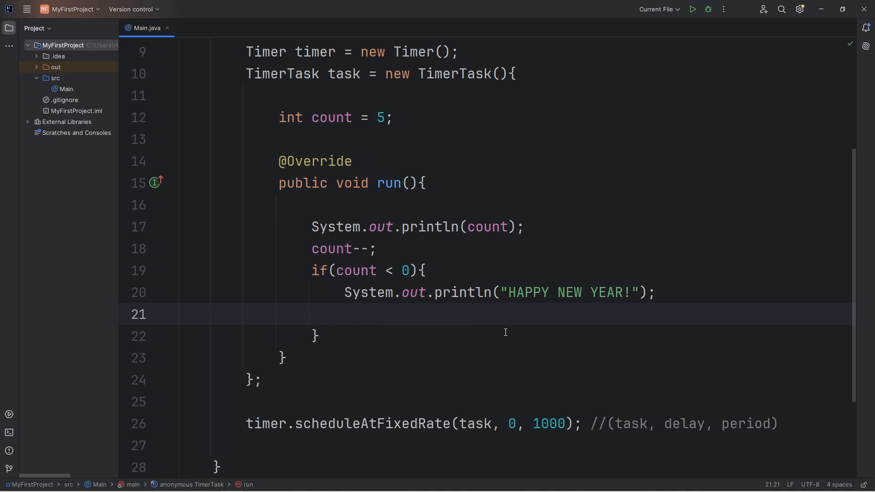
{"action": "left_click", "coordinate": [691, 10]}
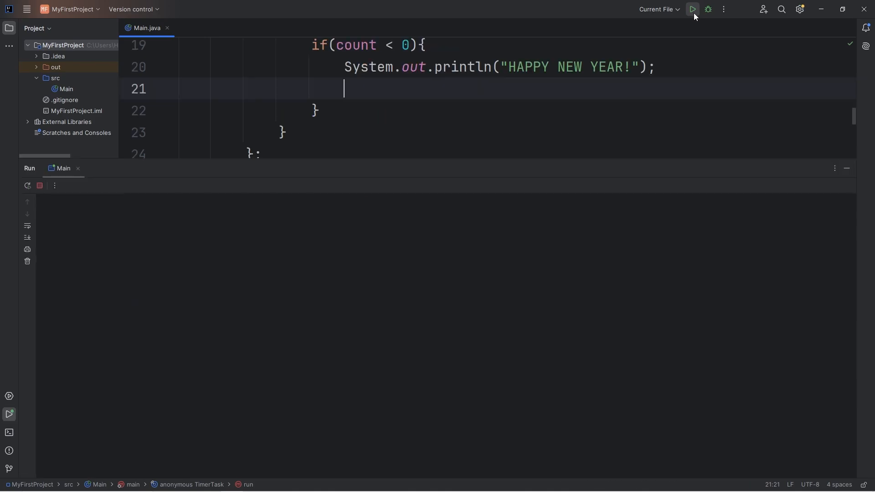
{"action": "left_click", "coordinate": [691, 9]}
{"action": "type", "text": "timer.cancel();"}
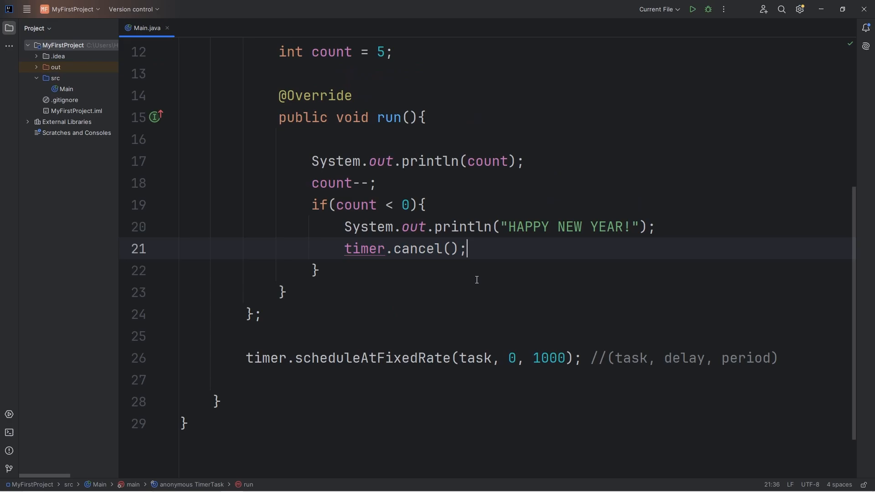
{"action": "scroll", "scroll_direction": "down", "scroll_amount": 3}
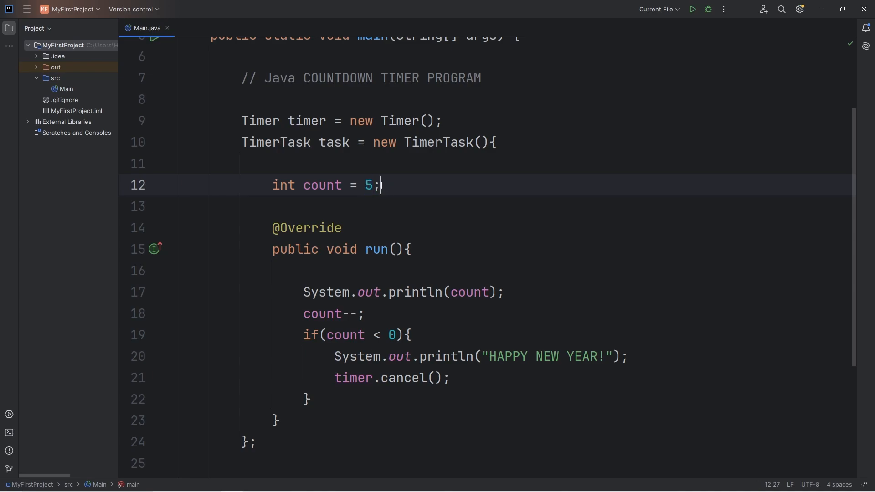
- Below the comment, declare Scanner scanner = new Scanner(System.in);
{"action": "left_click", "coordinate": [481, 77]}
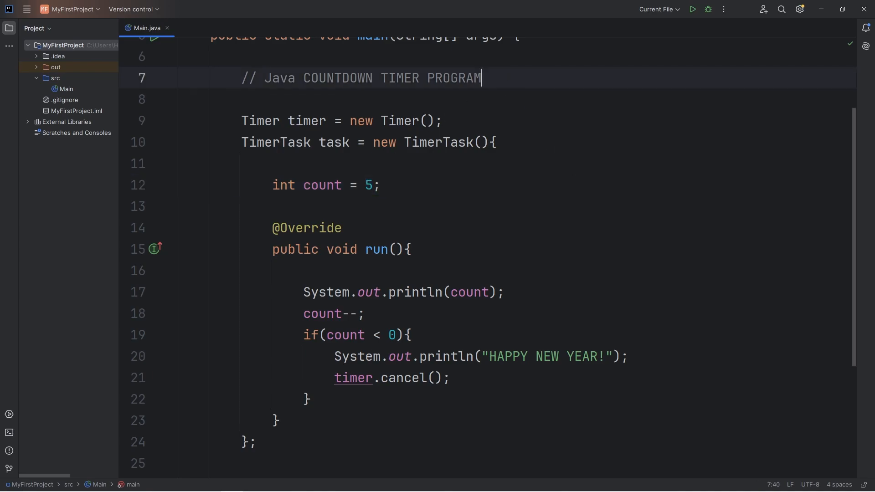
{"action": "key", "text": "Enter"}
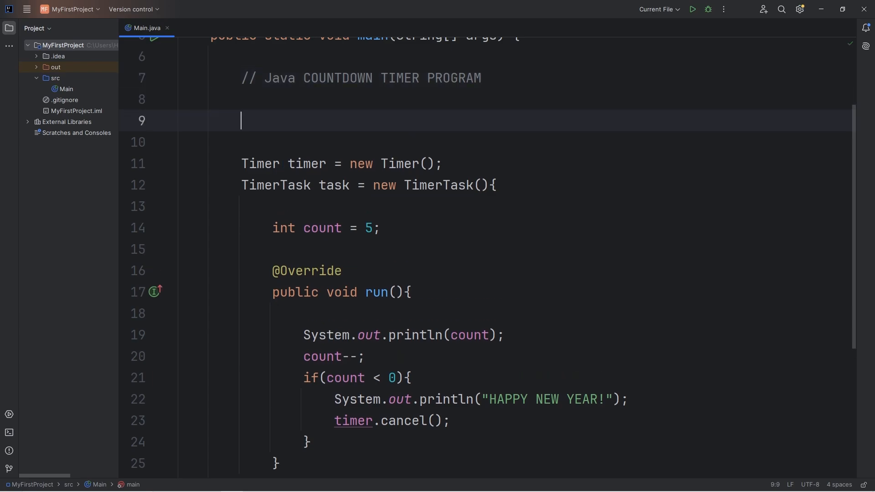
{"action": "type", "text": "Scan"}
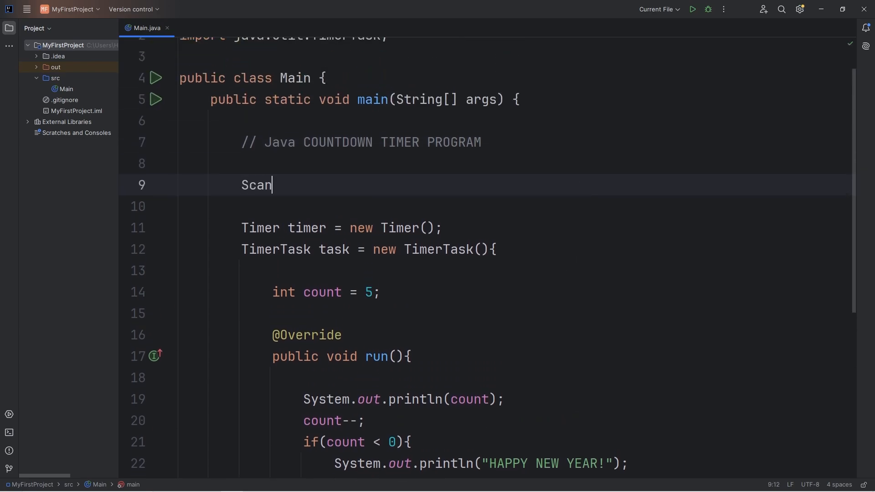
{"action": "type", "text": "ner scanner = n"}
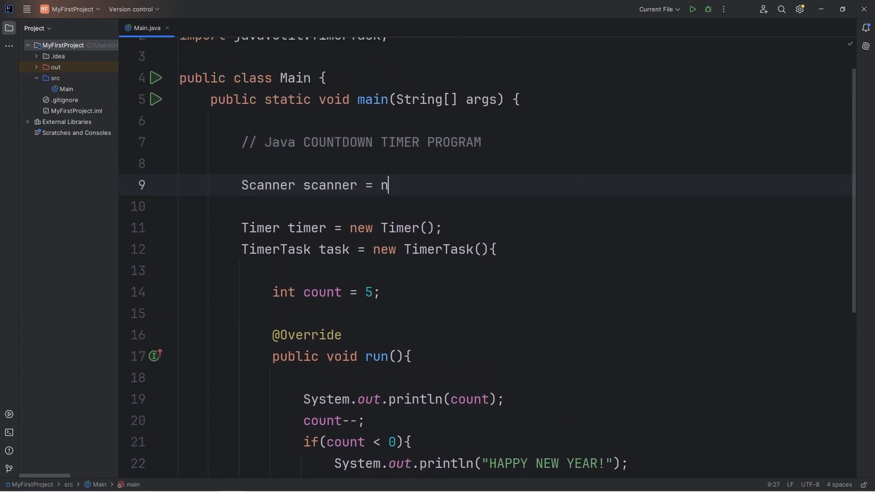
{"action": "type", "text": "ew Scanner();"}
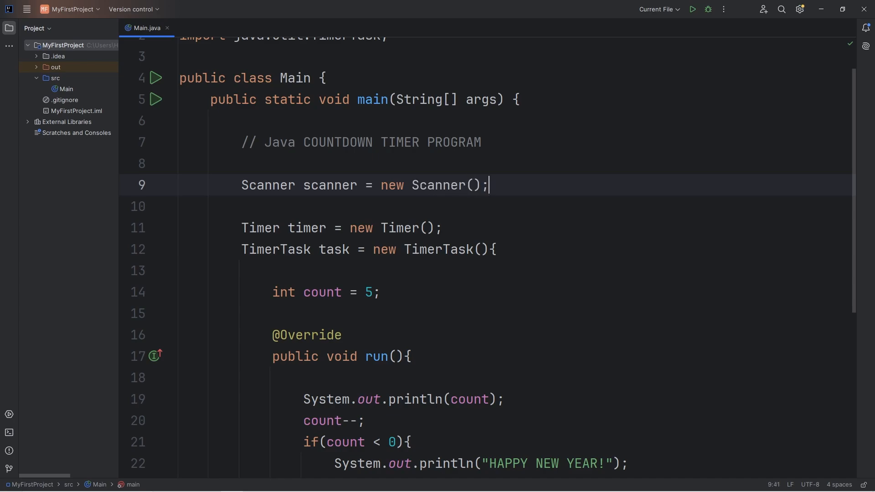
{"action": "type", "text": "System.i"}
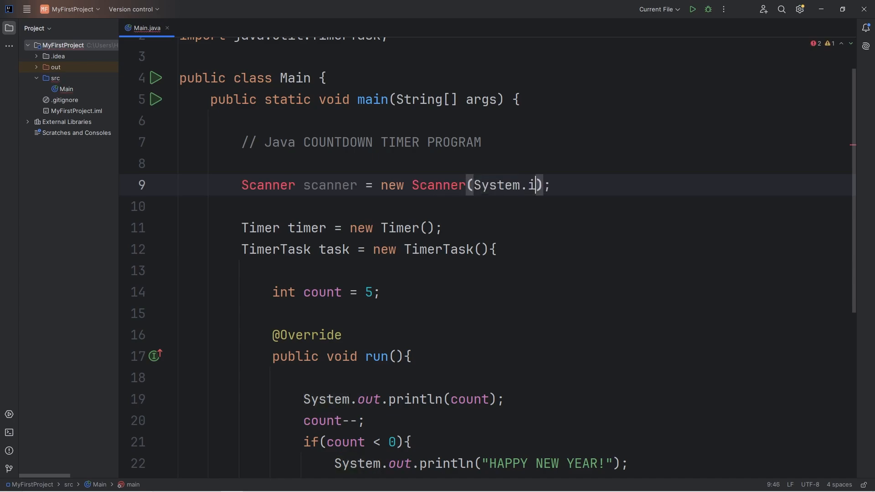
{"action": "type", "text": "n"}
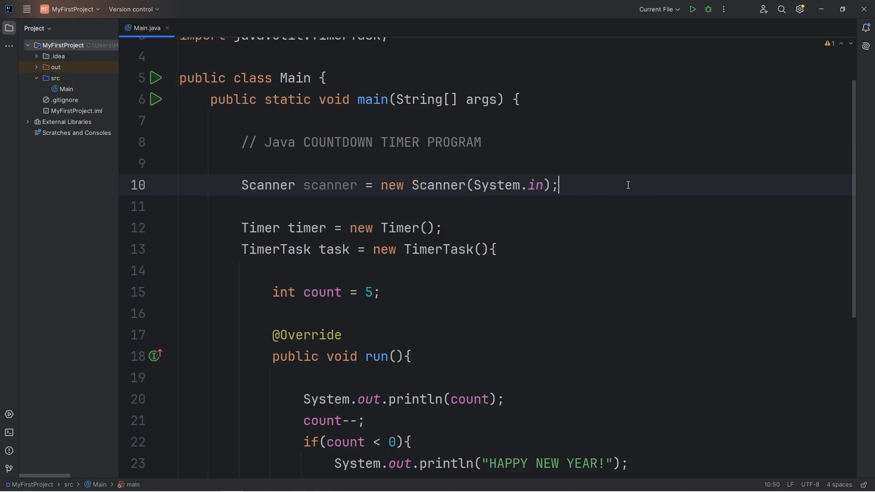
- Print the prompt "Enter # of seconds to countdown from: "
{"action": "type", "text": "so"}
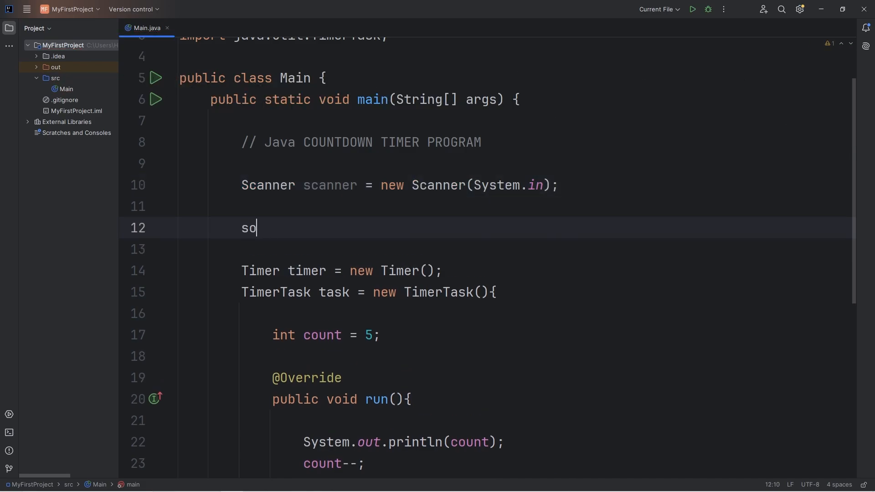
{"action": "type", "text": "System.out.println(\"E\");"}
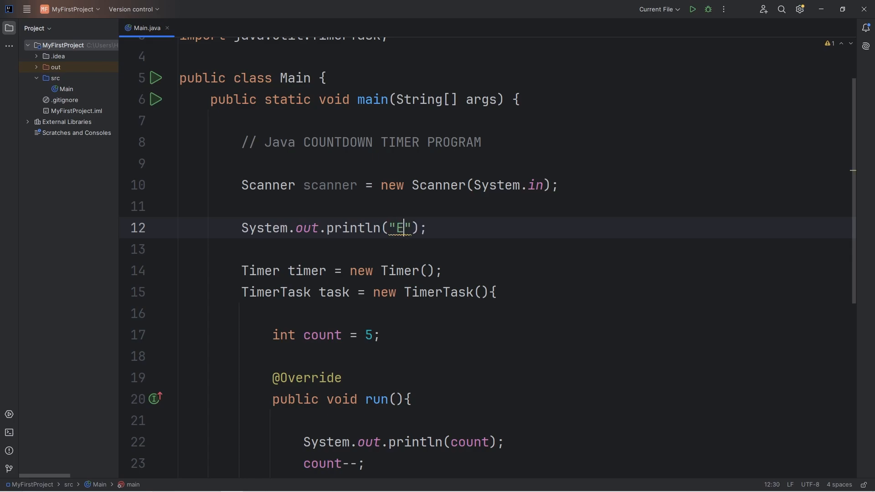
{"action": "type", "text": "Enter # of"}
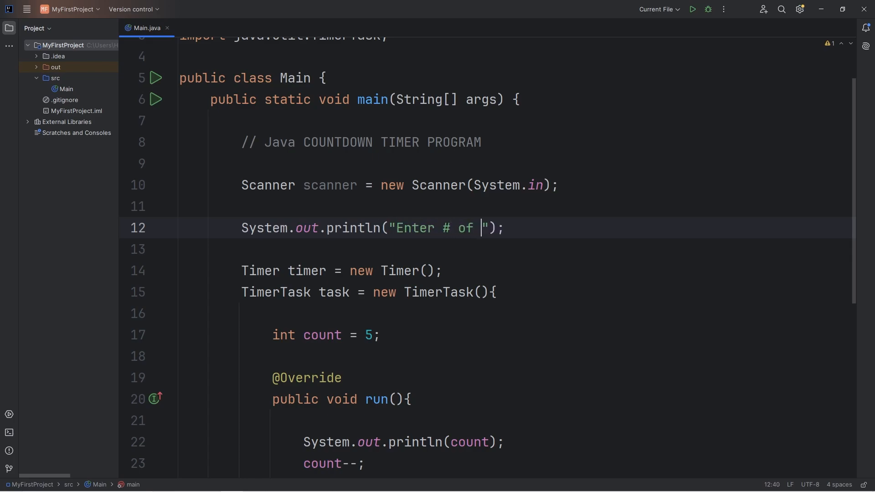
{"action": "type", "text": "seconds to"}
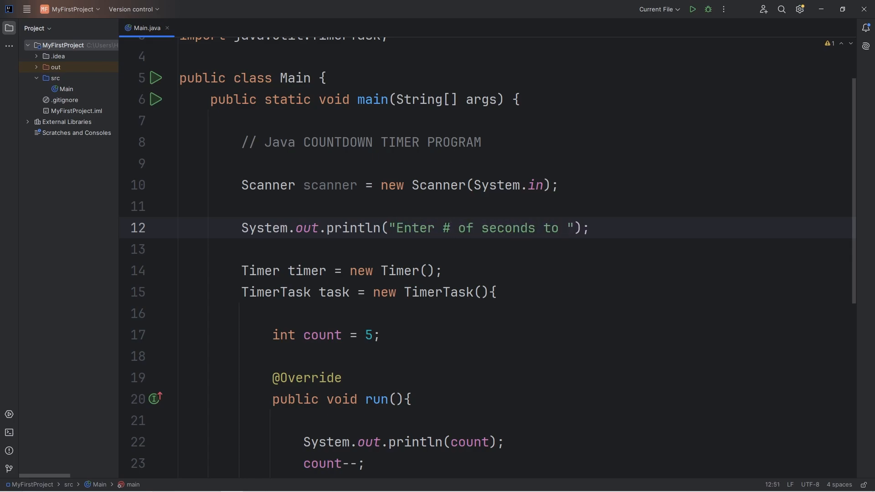
{"action": "type", "text": "countdown"}
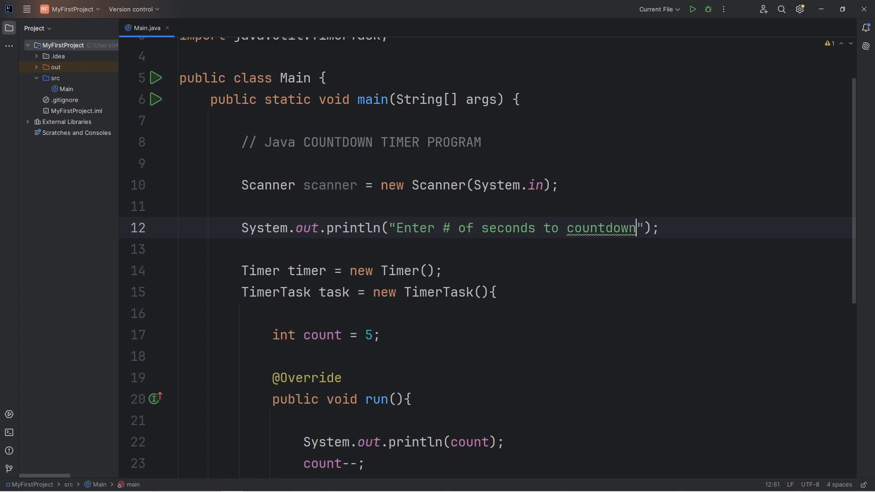
{"action": "type", "text": "from:"}
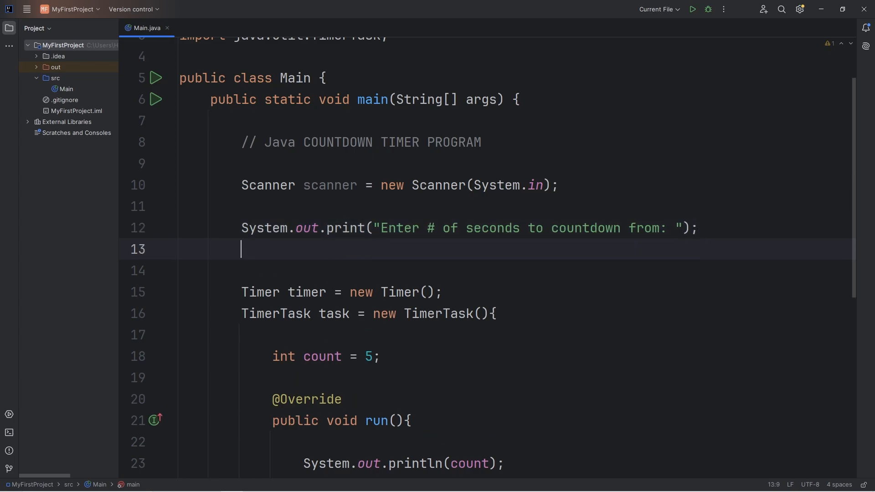
- Read the input with int response = scanner.nextInt(); and initialize count from response instead of 5
{"action": "type", "text": "int respons"}
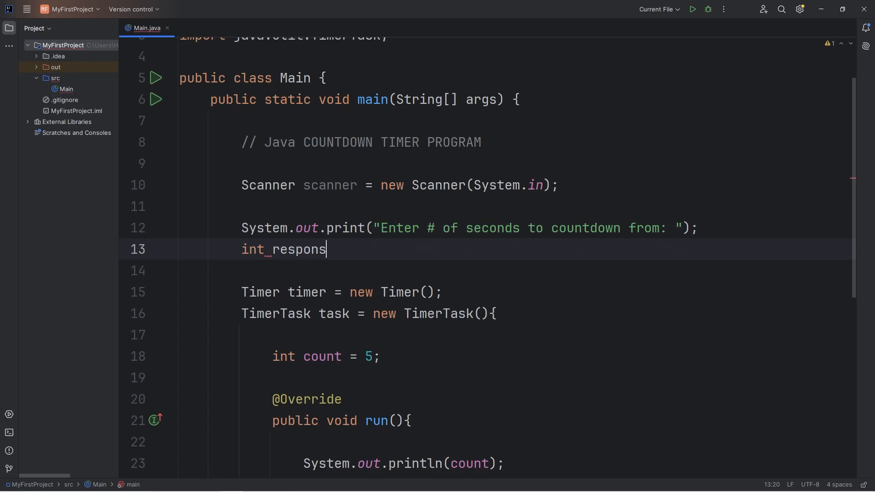
{"action": "type", "text": "e = sca"}
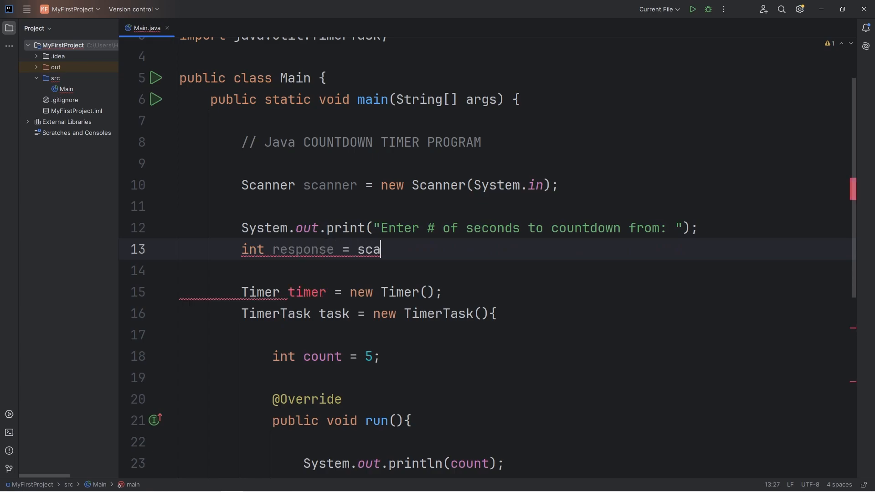
{"action": "type", "text": "nner.nex"}
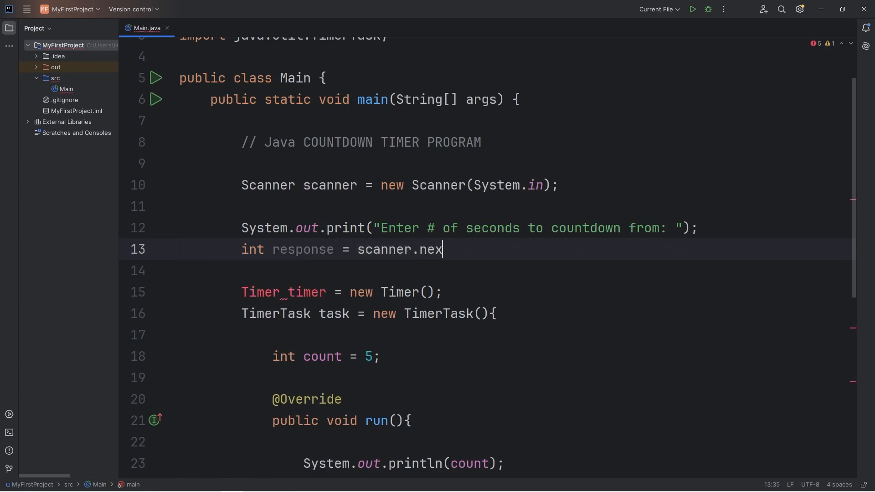
{"action": "type", "text": "tInt();"}
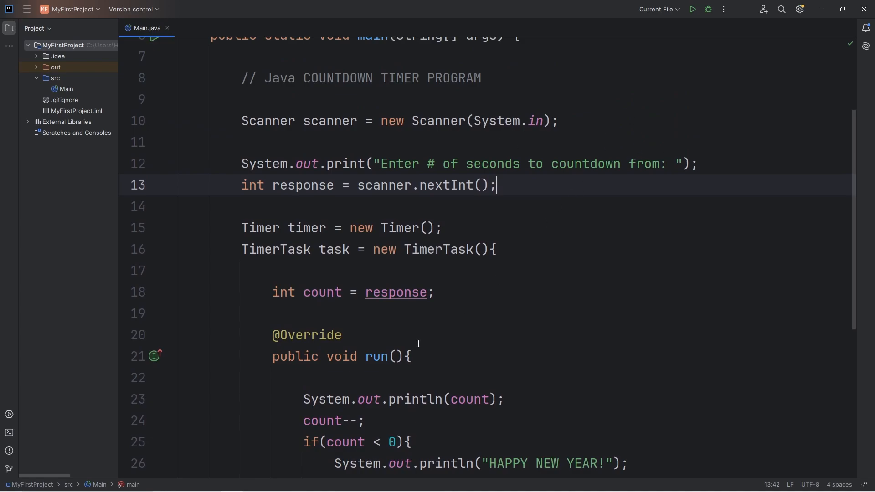
{"action": "double_click", "coordinate": [395, 292]}
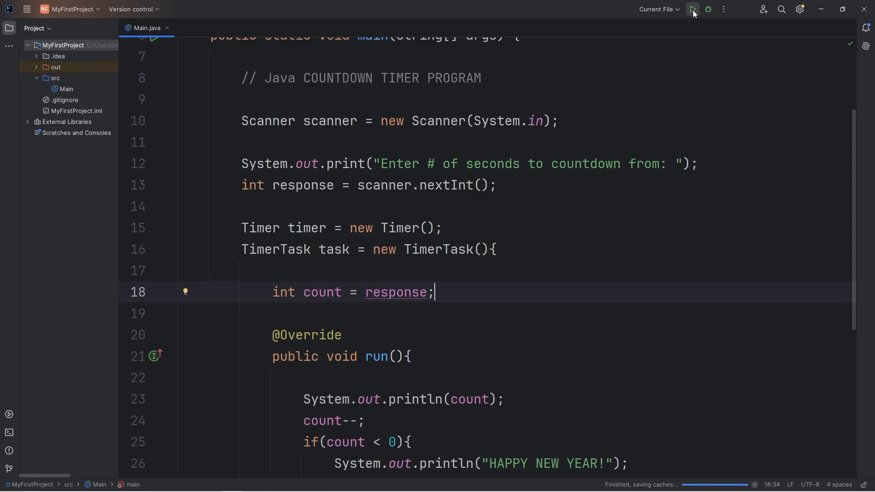
- Run the countdown with 10 seconds until HAPPY NEW YEAR! prints, then rerun it with 60
{"action": "left_click", "coordinate": [692, 9]}
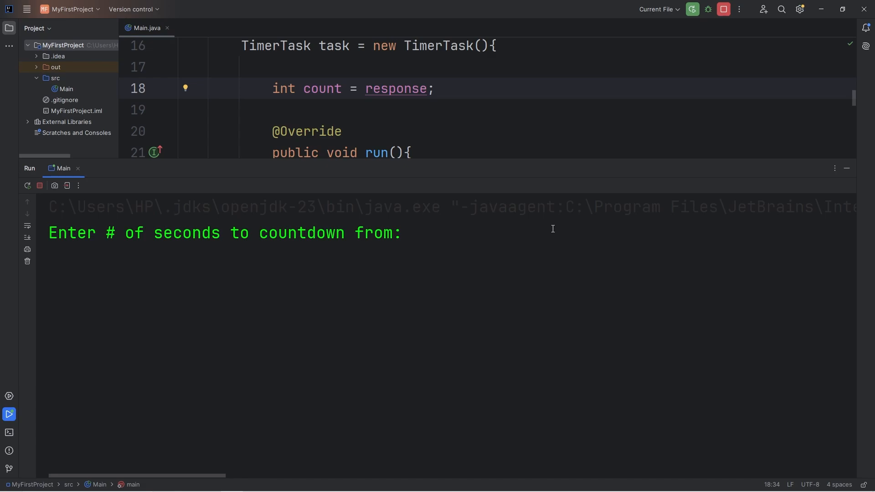
{"action": "type", "text": "10"}
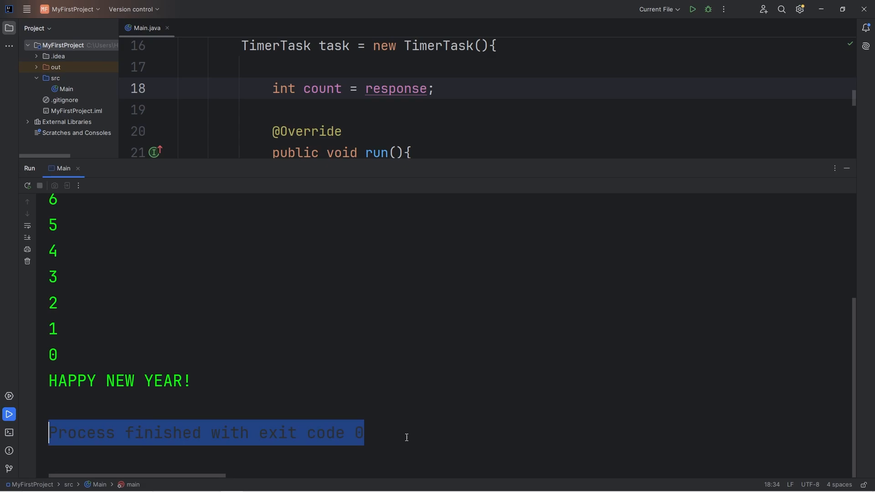
{"action": "left_click", "coordinate": [691, 9]}
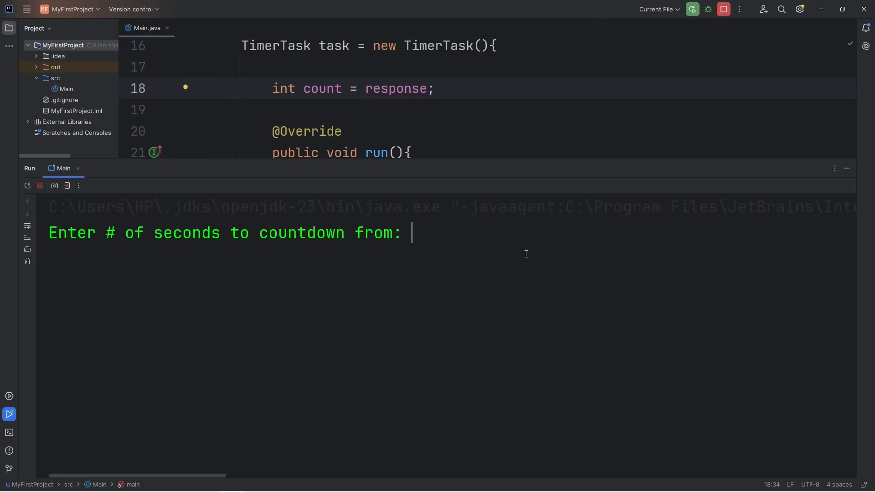
{"action": "type", "text": "60"}
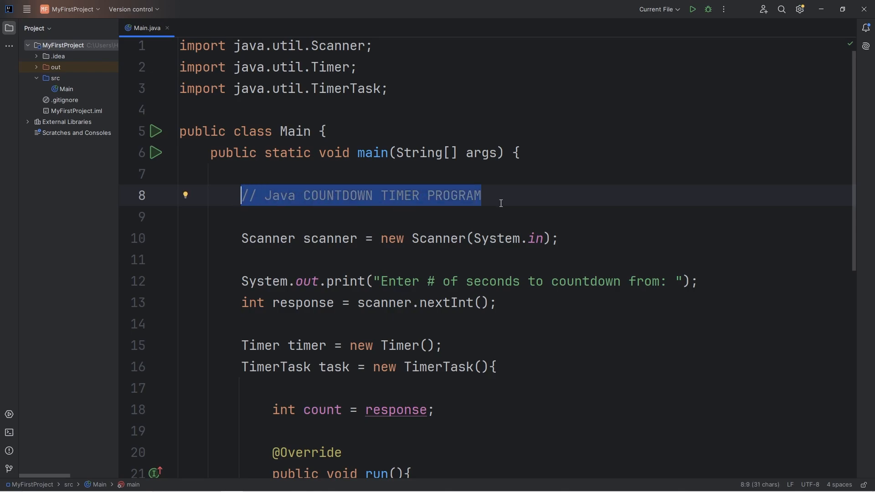
- Select the word Java in the title comment of the finished Main.java
{"action": "double_click", "coordinate": [282, 195]}
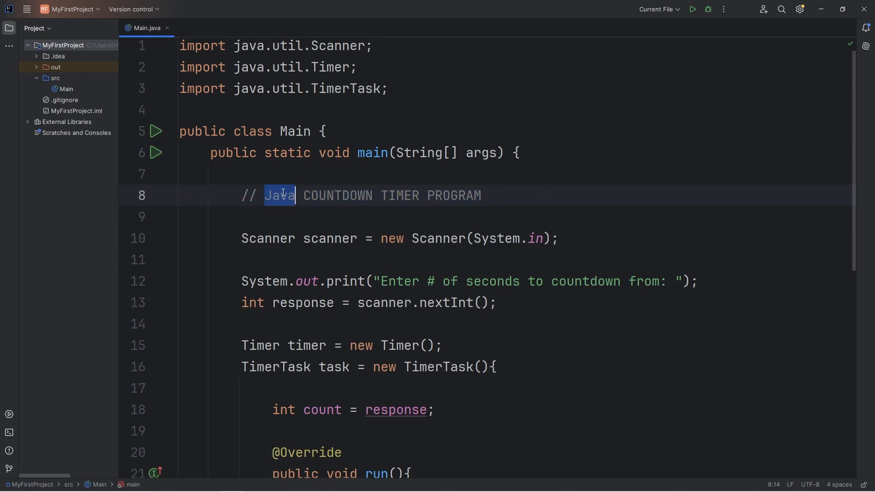